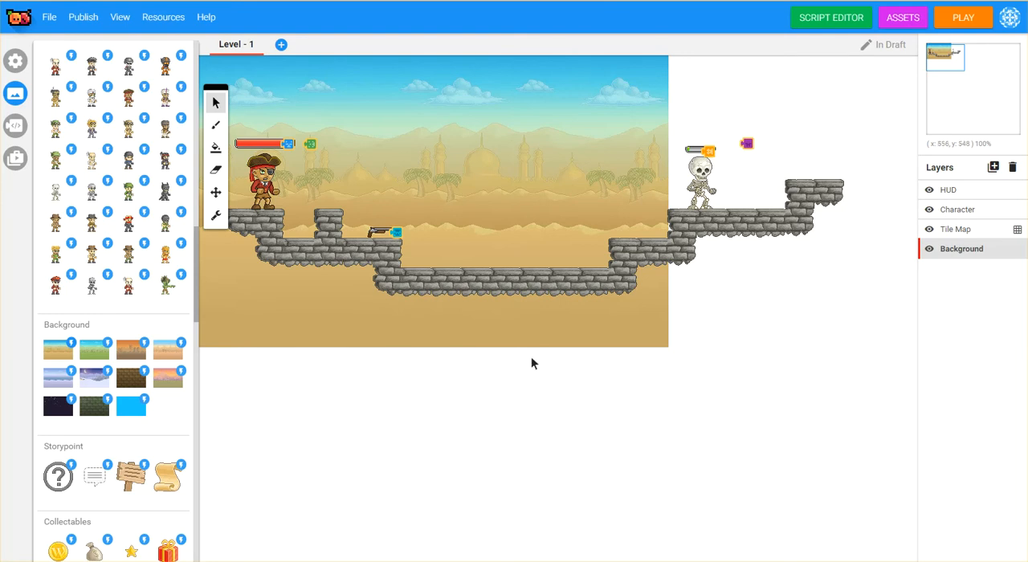
mouse_move(878, 318)
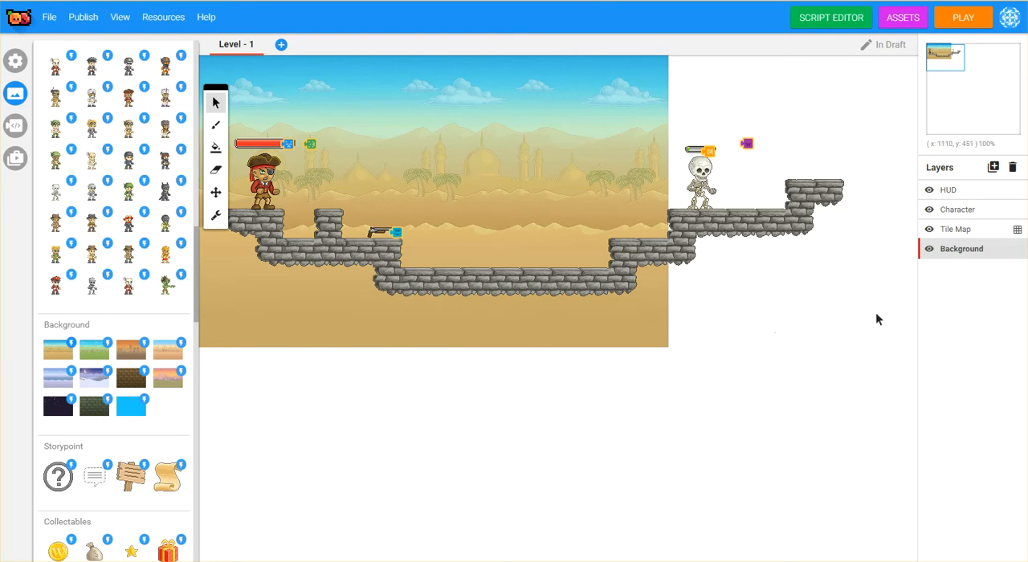
mouse_move(760, 401)
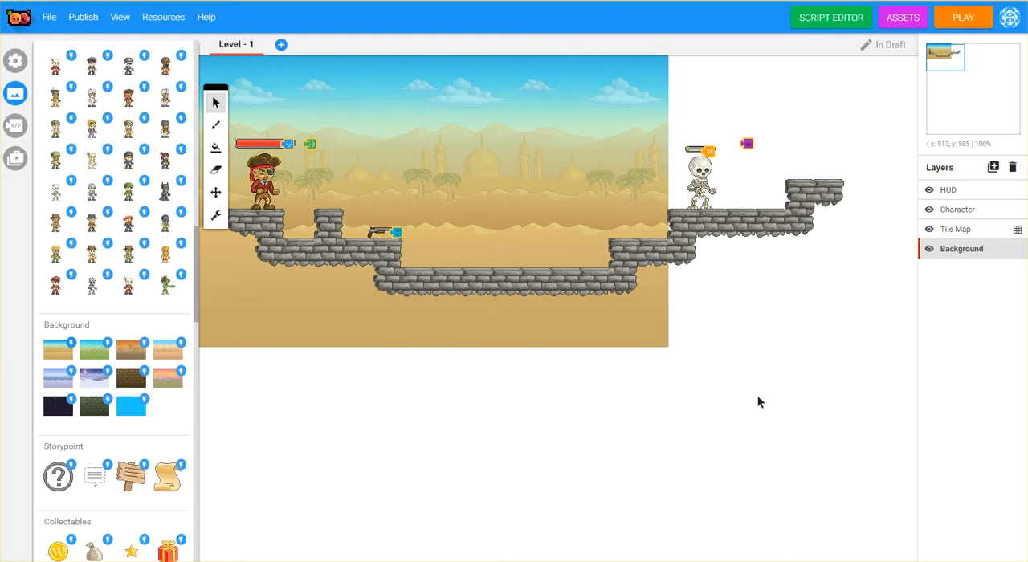
mouse_move(815, 371)
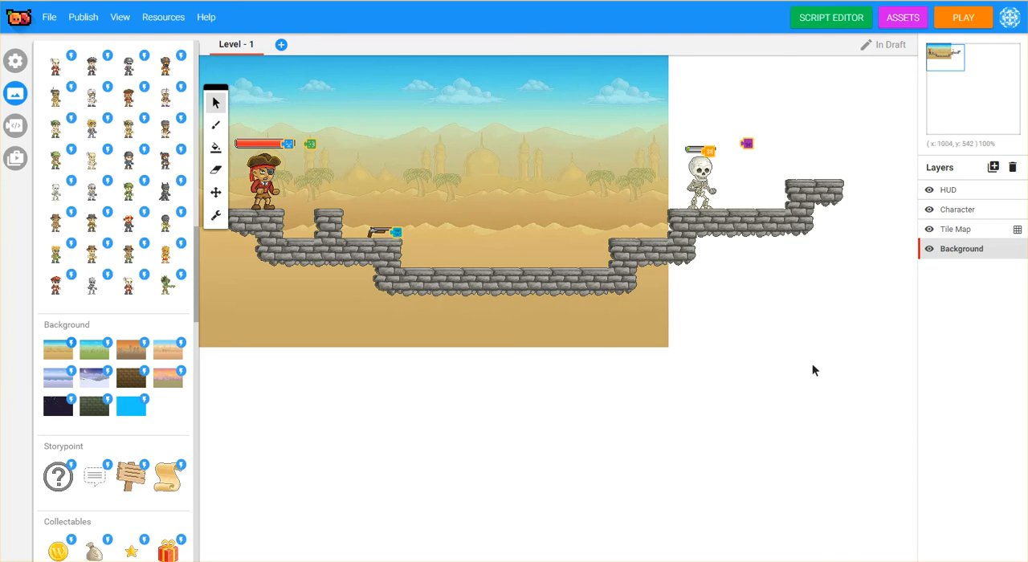
mouse_move(803, 359)
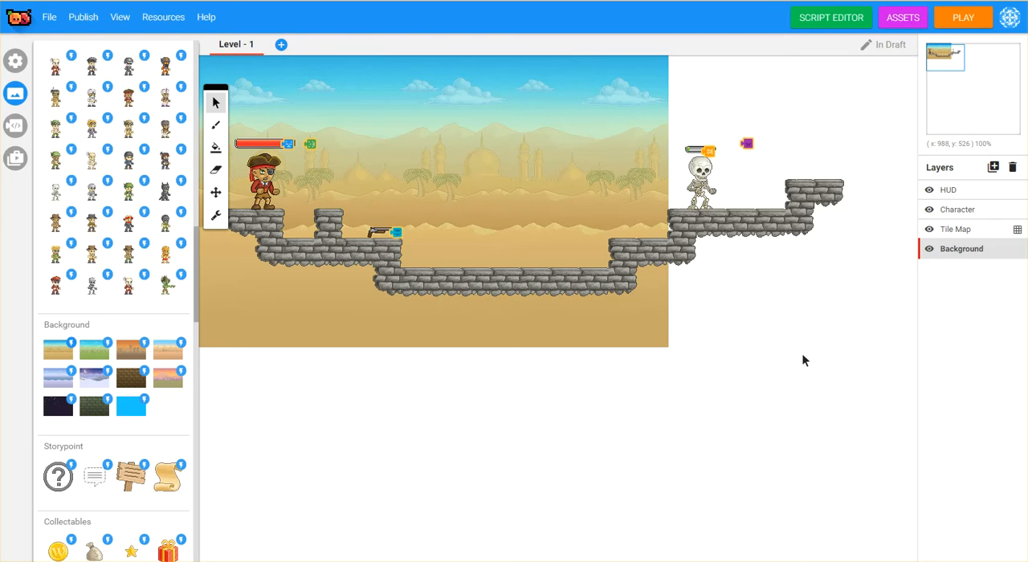
mouse_move(603, 365)
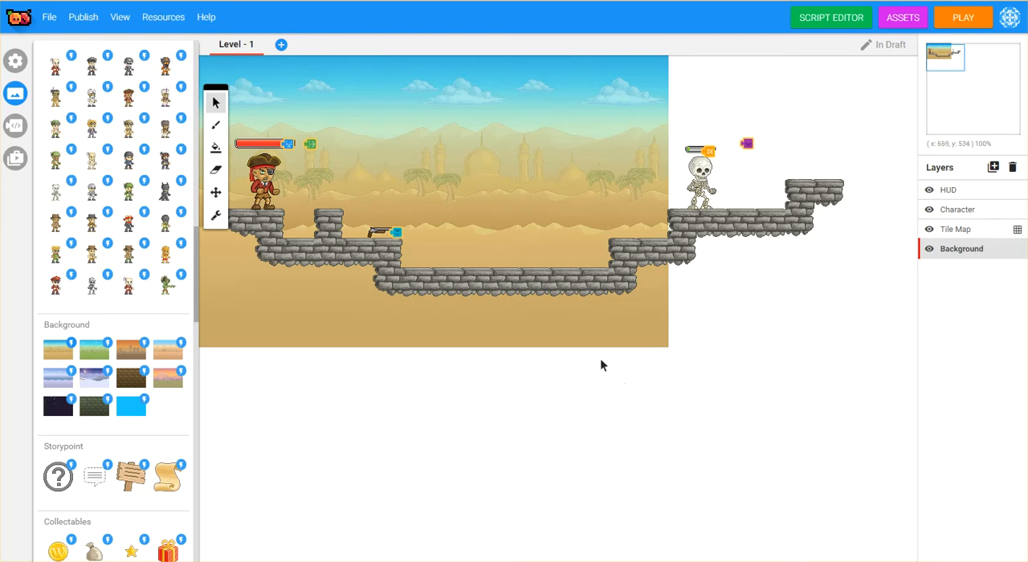
mouse_move(619, 355)
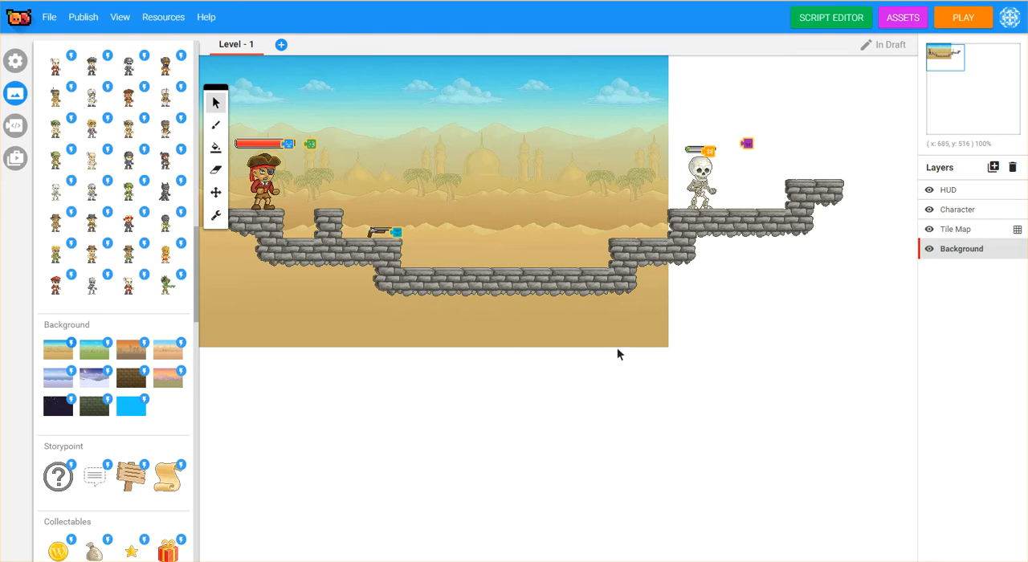
mouse_move(640, 356)
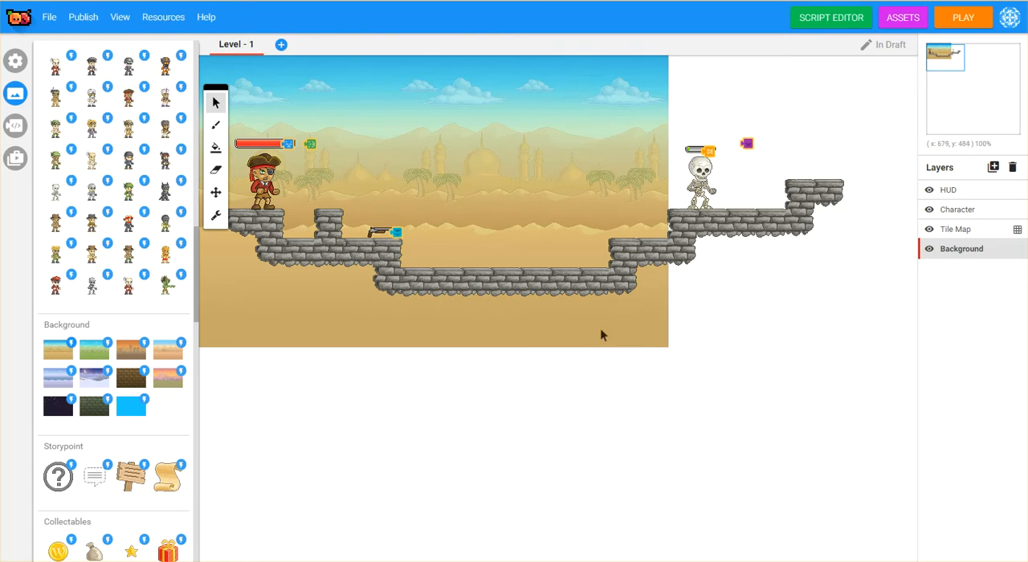
mouse_move(385, 241)
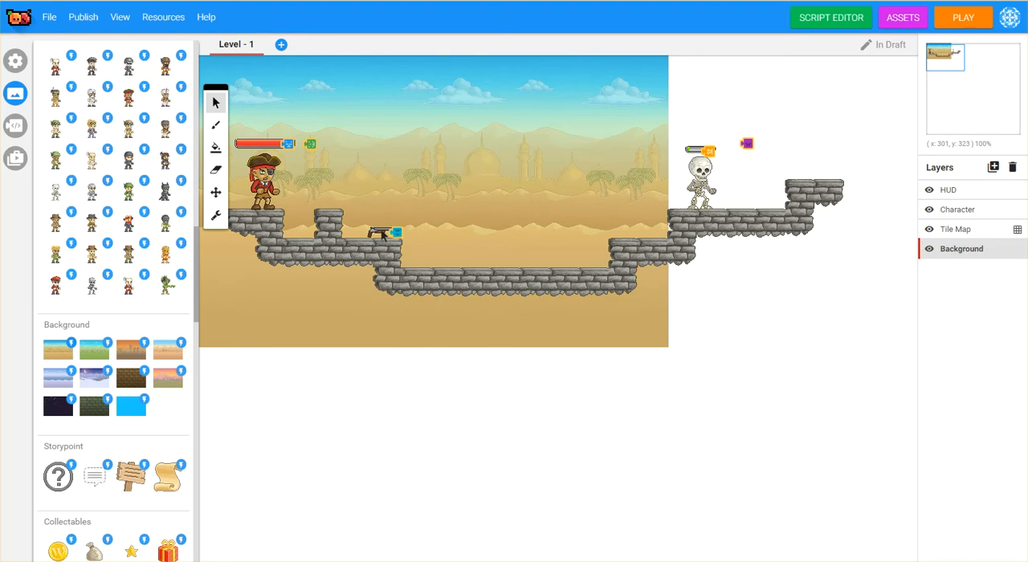
mouse_move(707, 87)
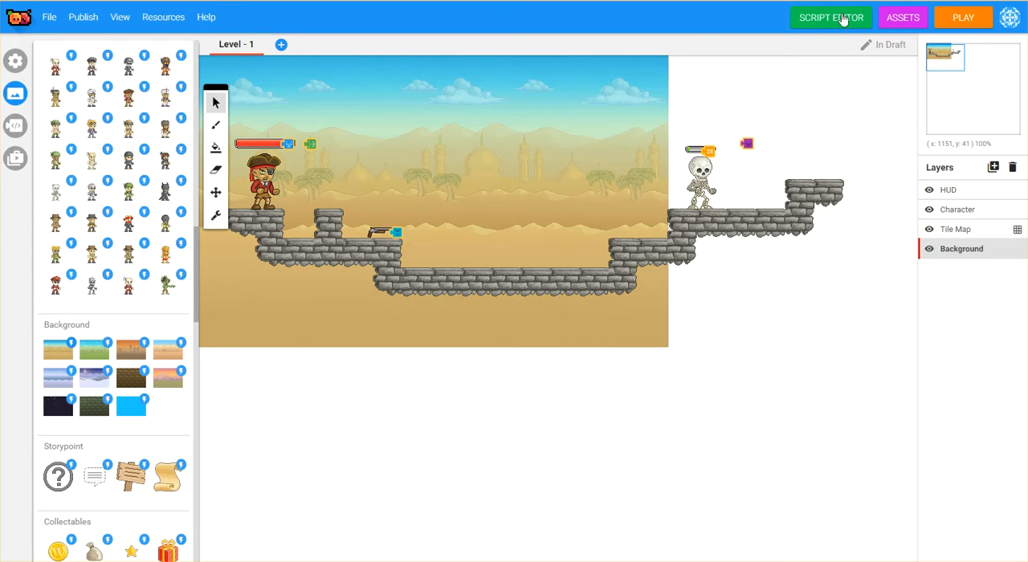
mouse_move(936, 38)
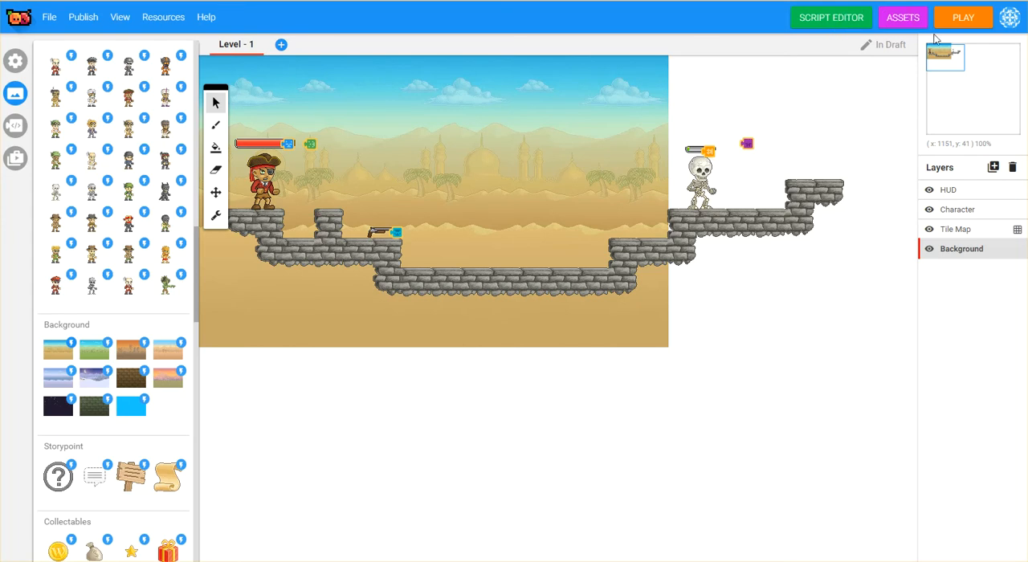
mouse_move(552, 176)
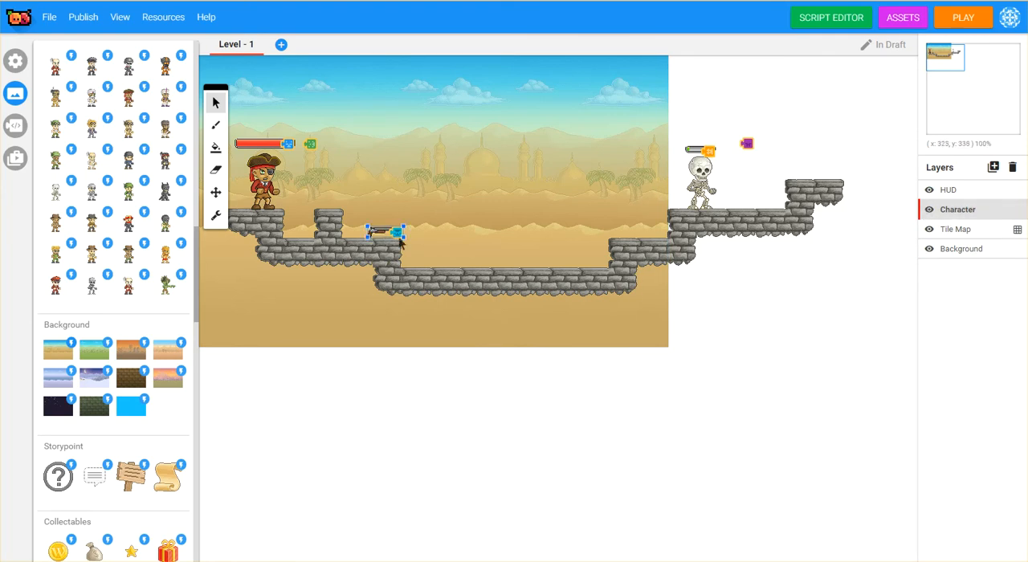
Step: Look through the shotgun's Weapon instance properties, then close them
right_click(389, 233)
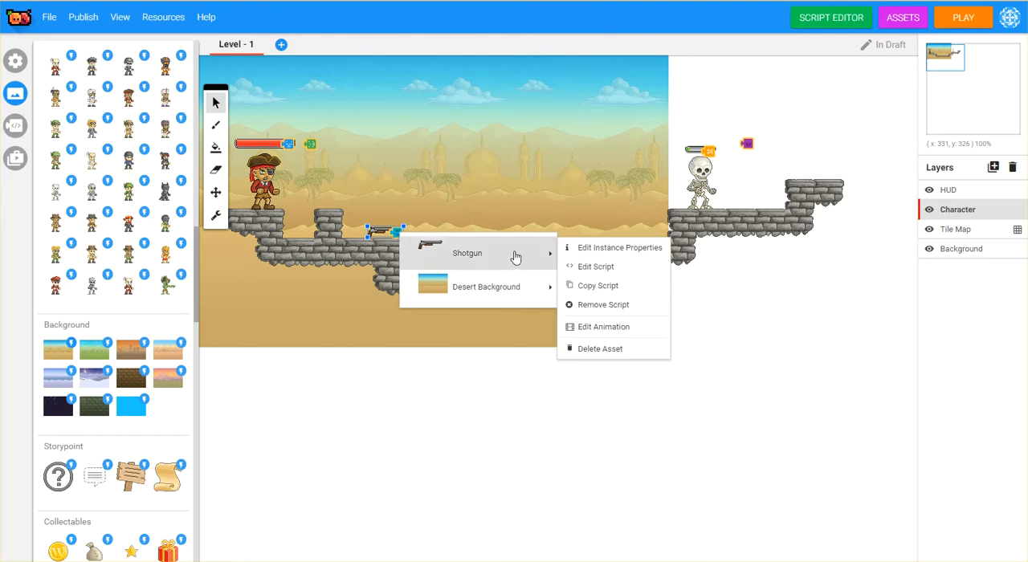
mouse_move(467, 253)
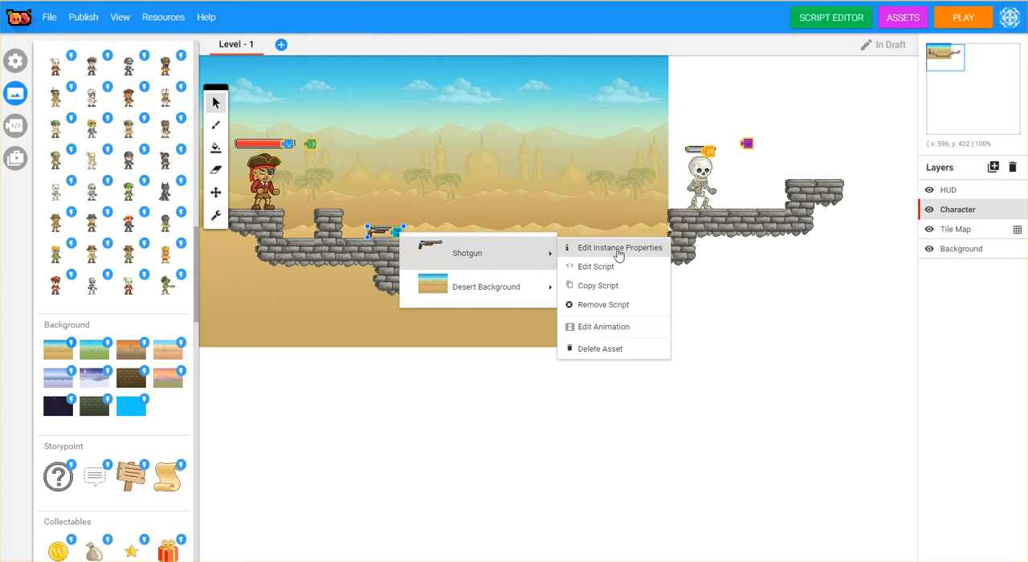
left_click(619, 247)
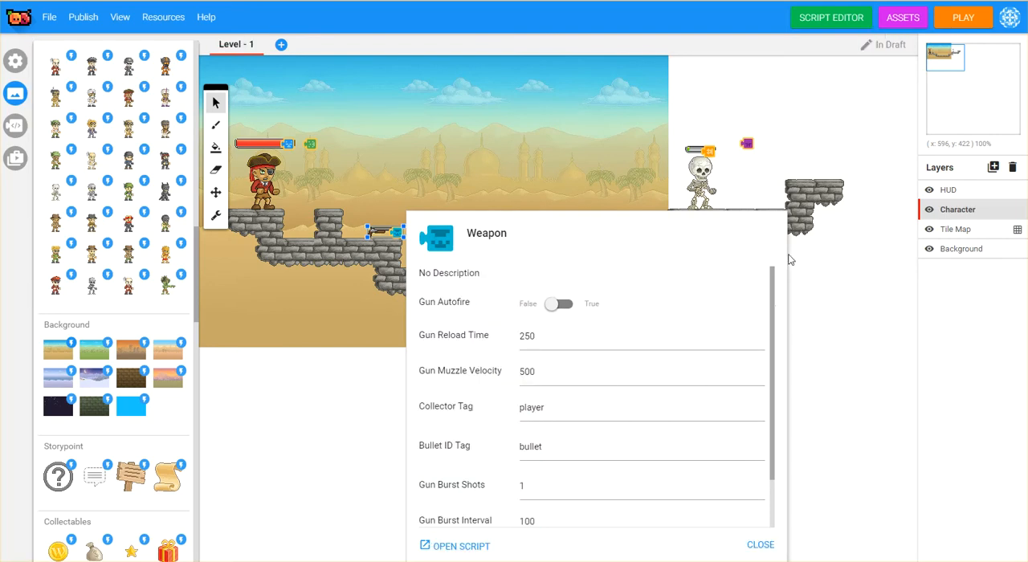
scroll("down", 3)
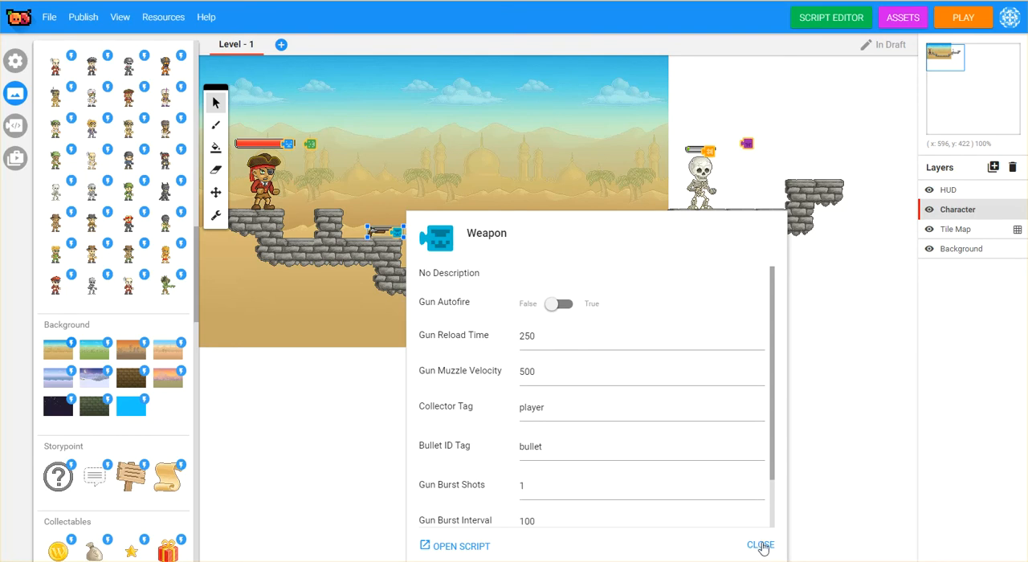
left_click(759, 546)
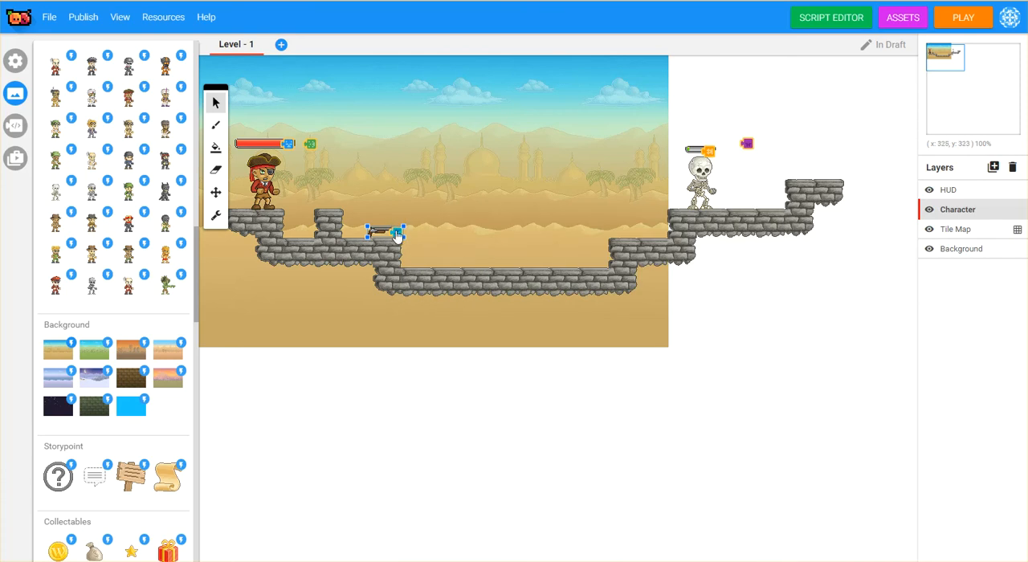
Step: Edit the shotgun's script, saving a copy applied to just this shotgun
right_click(394, 235)
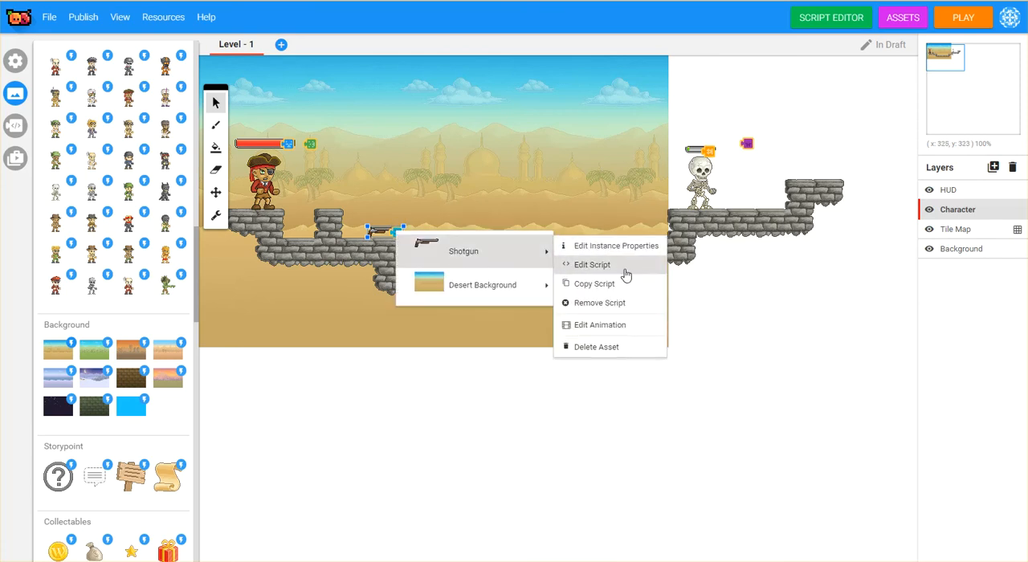
left_click(592, 264)
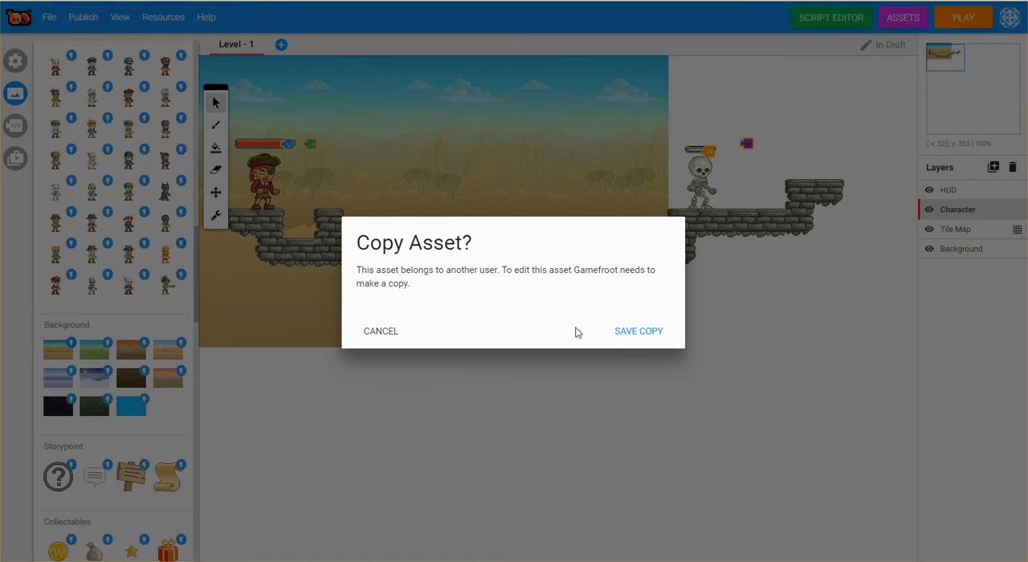
mouse_move(529, 291)
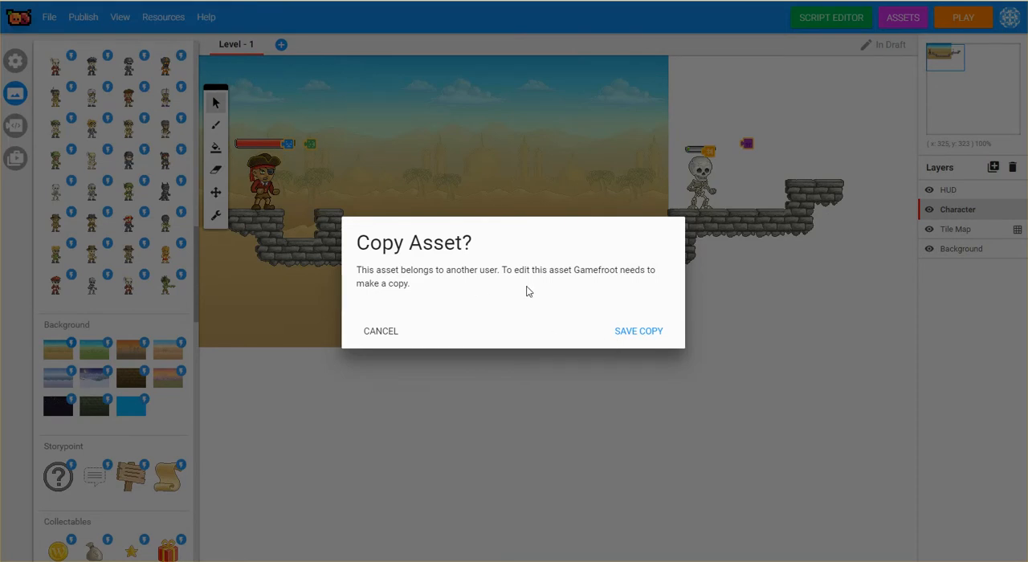
mouse_move(529, 294)
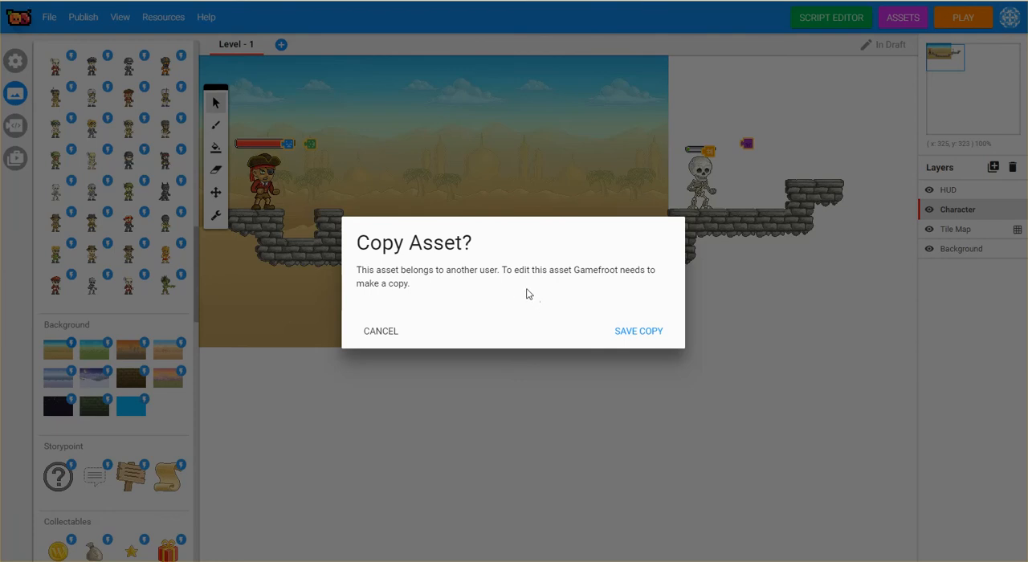
mouse_move(512, 328)
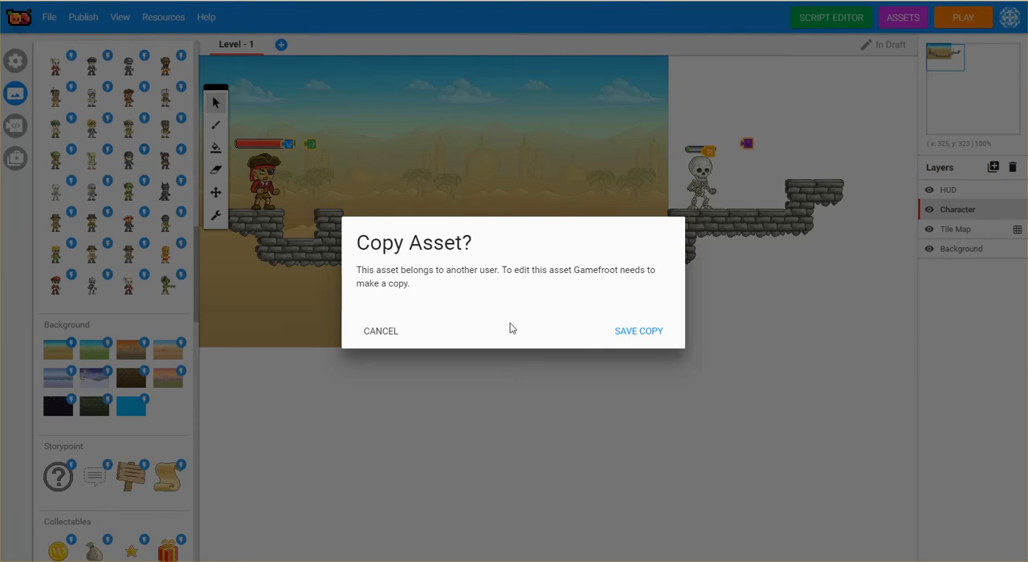
mouse_move(510, 325)
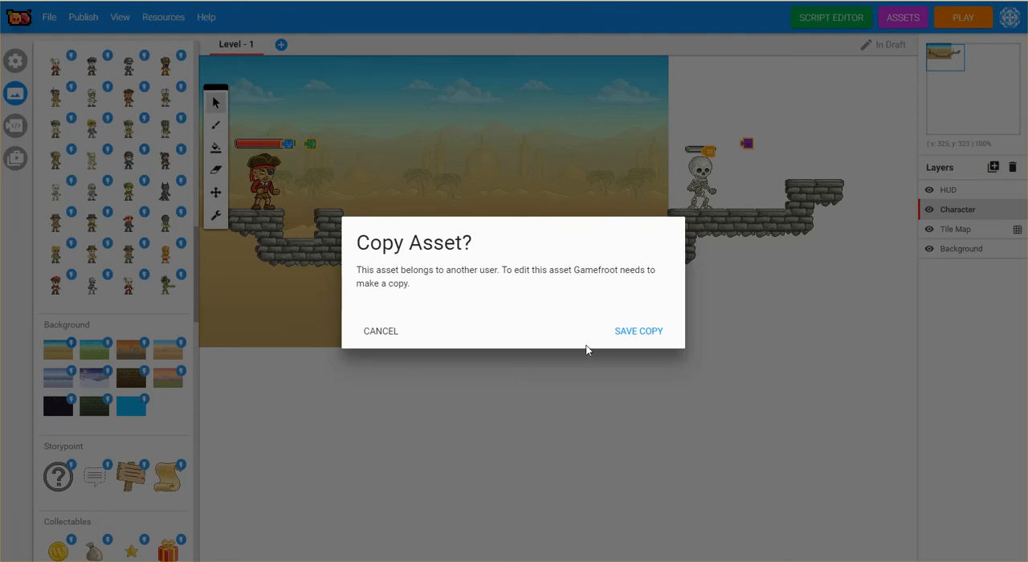
mouse_move(638, 342)
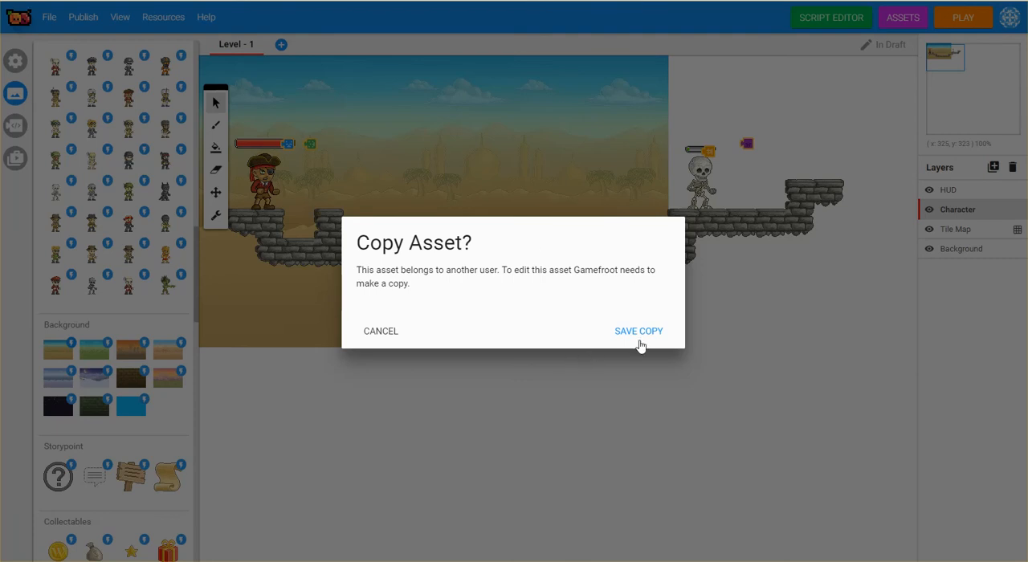
left_click(638, 331)
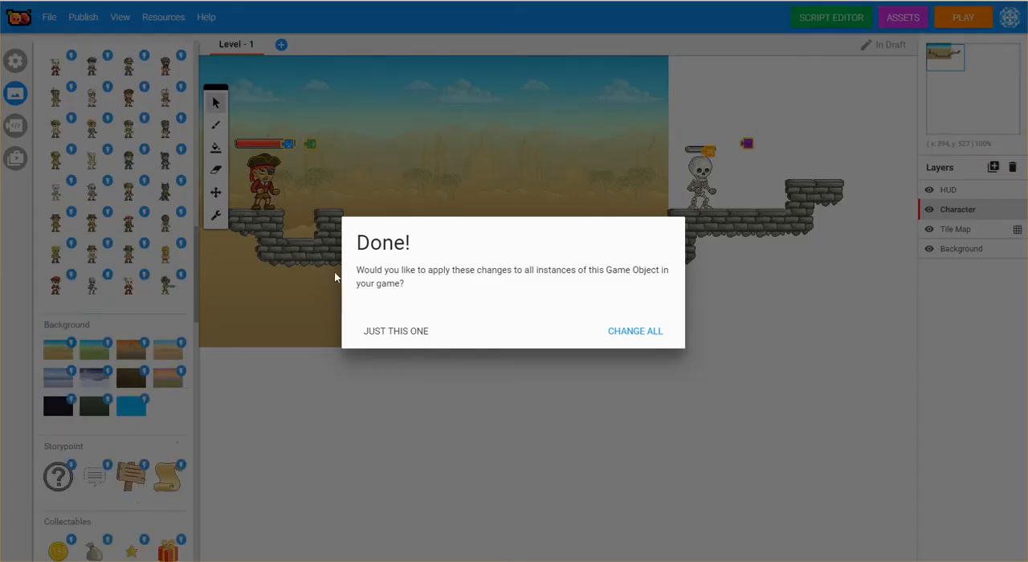
mouse_move(641, 281)
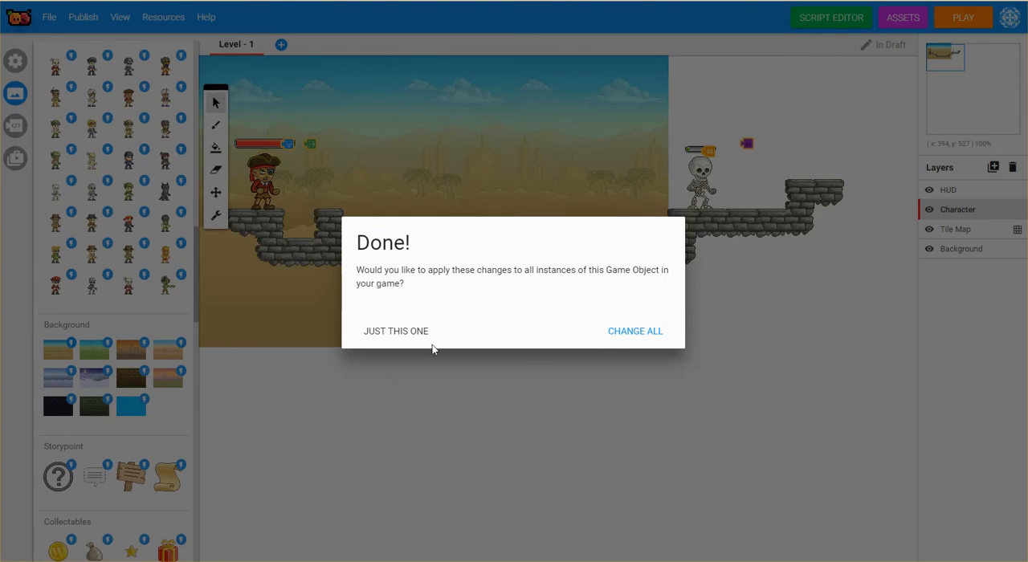
mouse_move(672, 336)
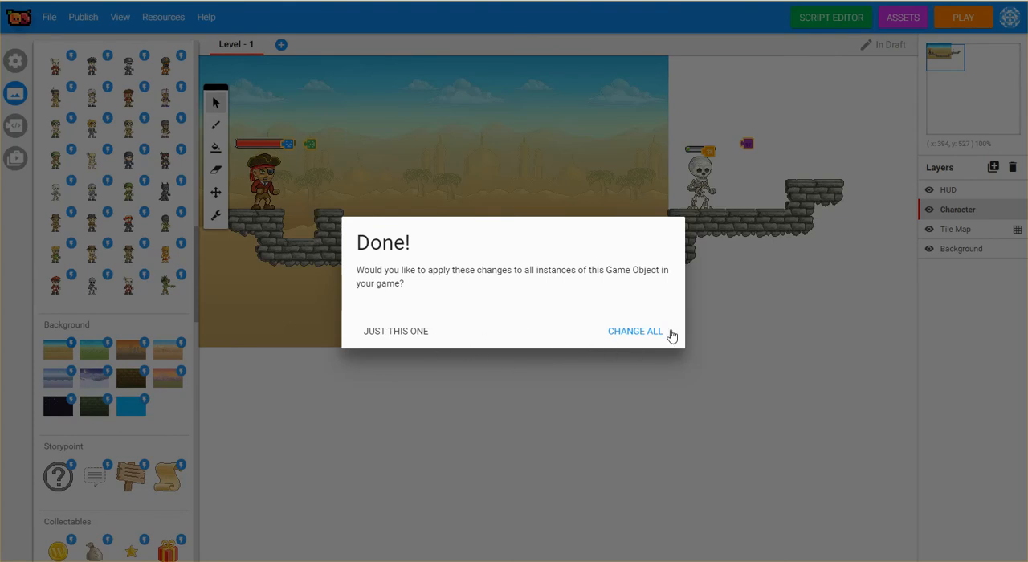
mouse_move(482, 331)
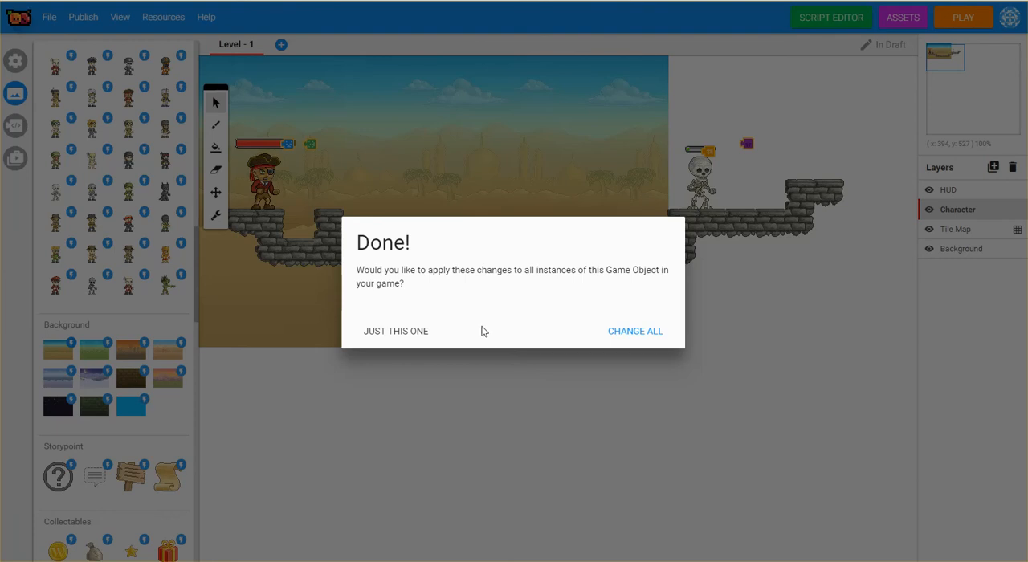
mouse_move(401, 333)
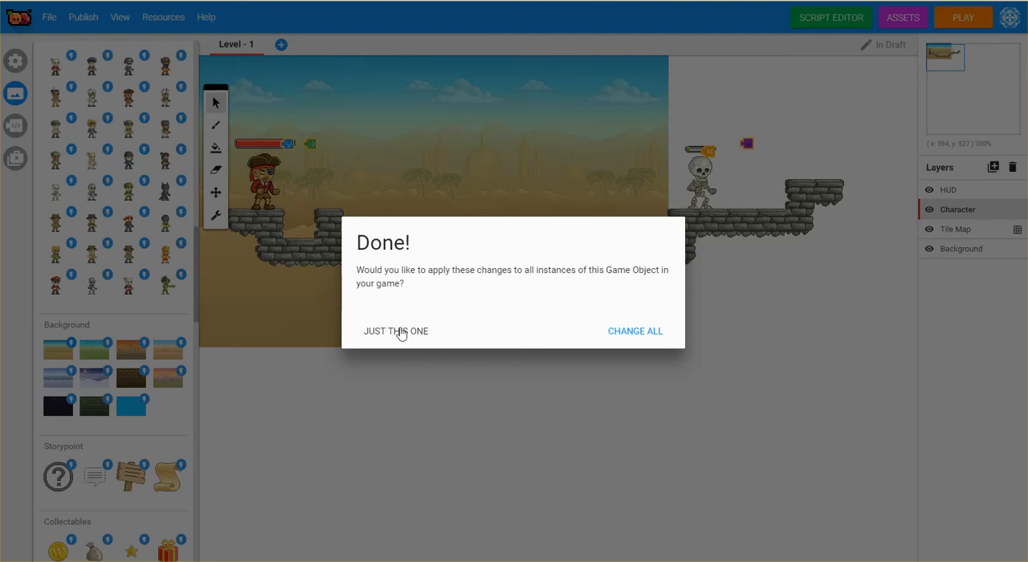
mouse_move(427, 340)
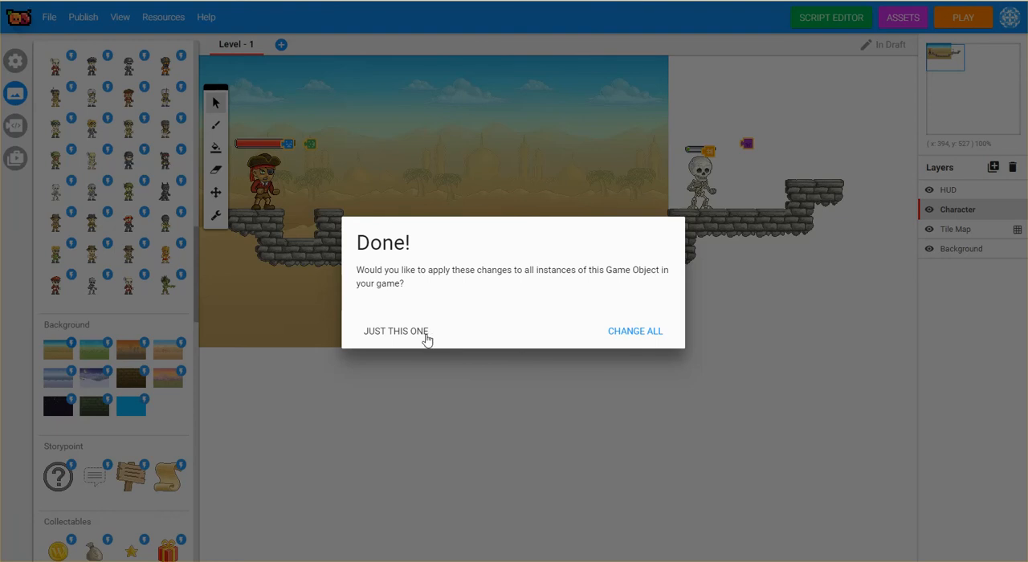
mouse_move(404, 338)
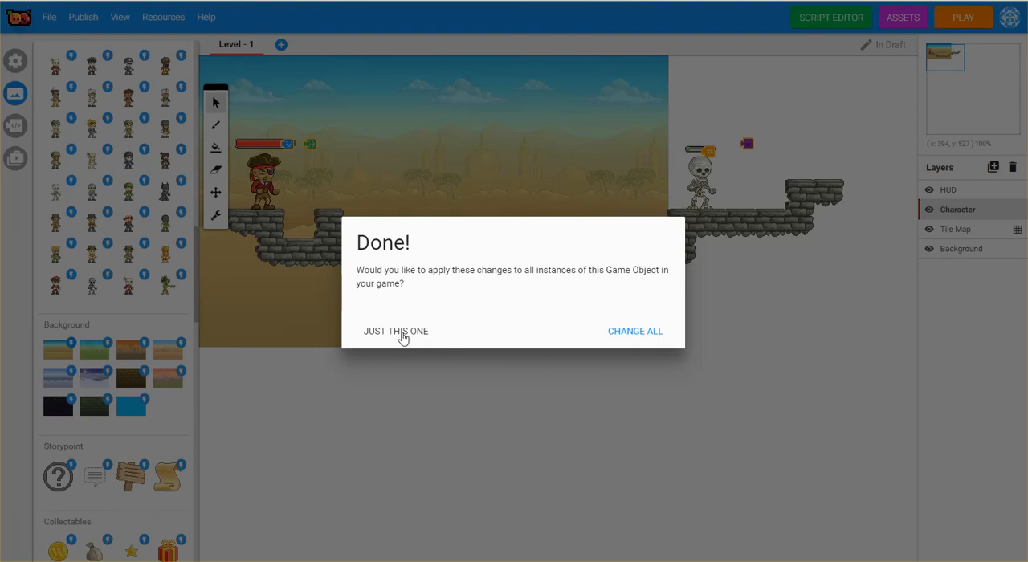
left_click(395, 331)
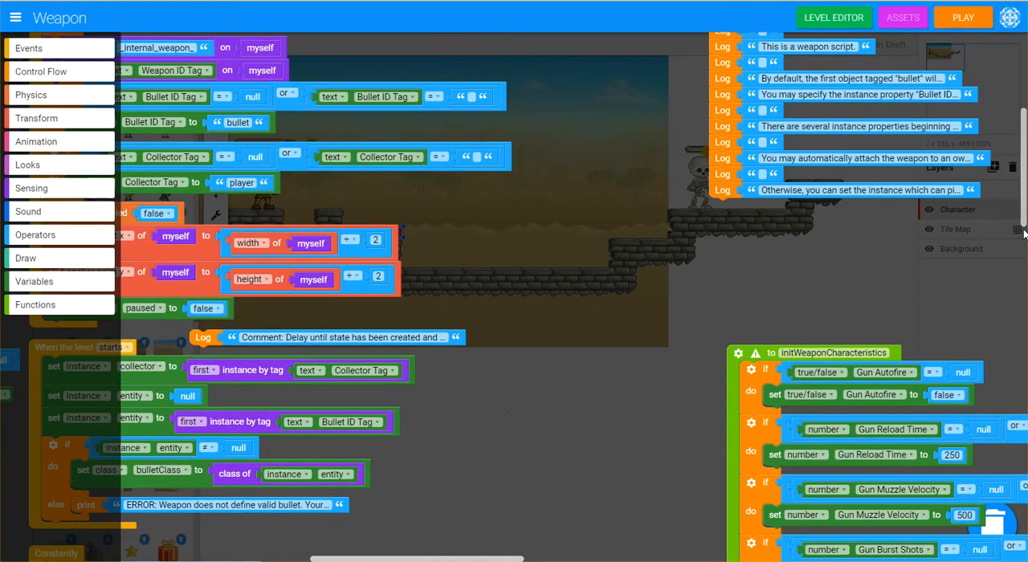
scroll("down", 3)
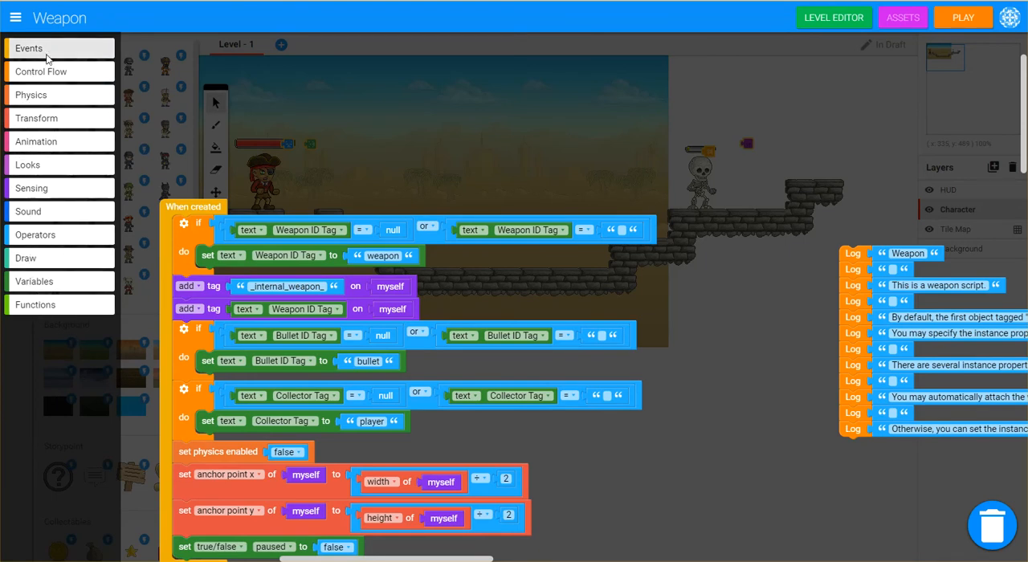
left_click(29, 48)
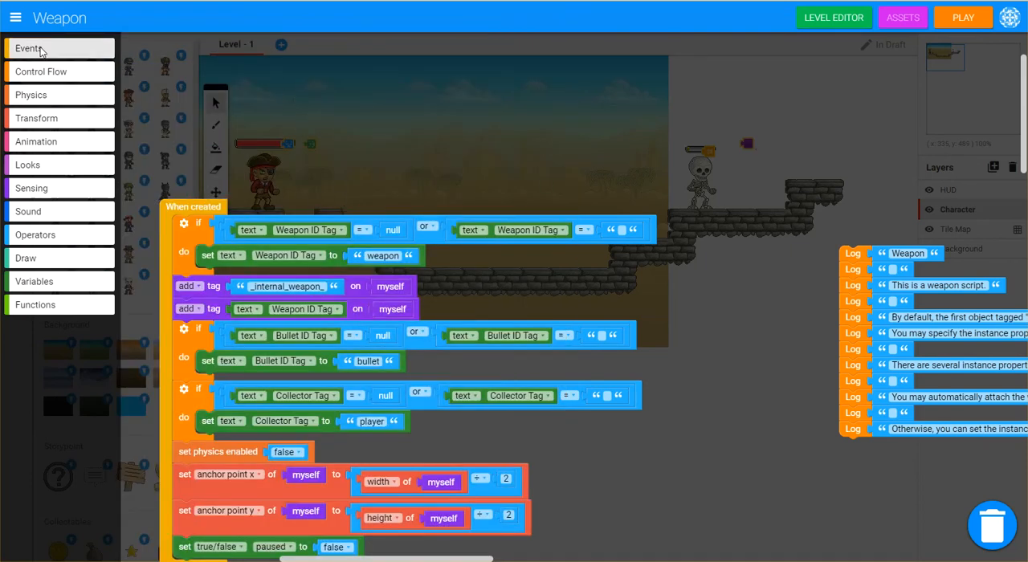
Step: Place a 'when the player presses spacebar' event above the When created script
left_click(29, 48)
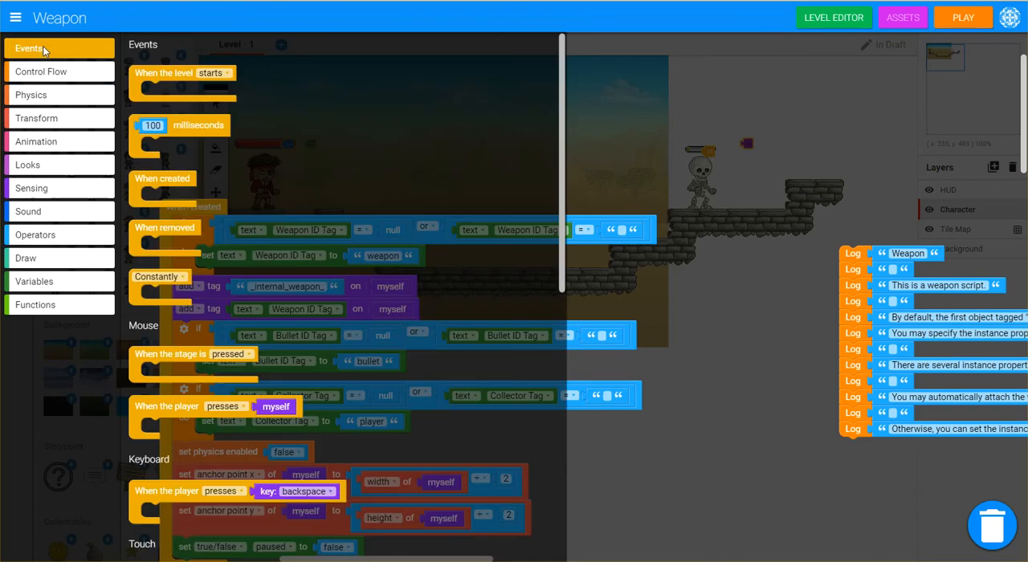
mouse_move(181, 454)
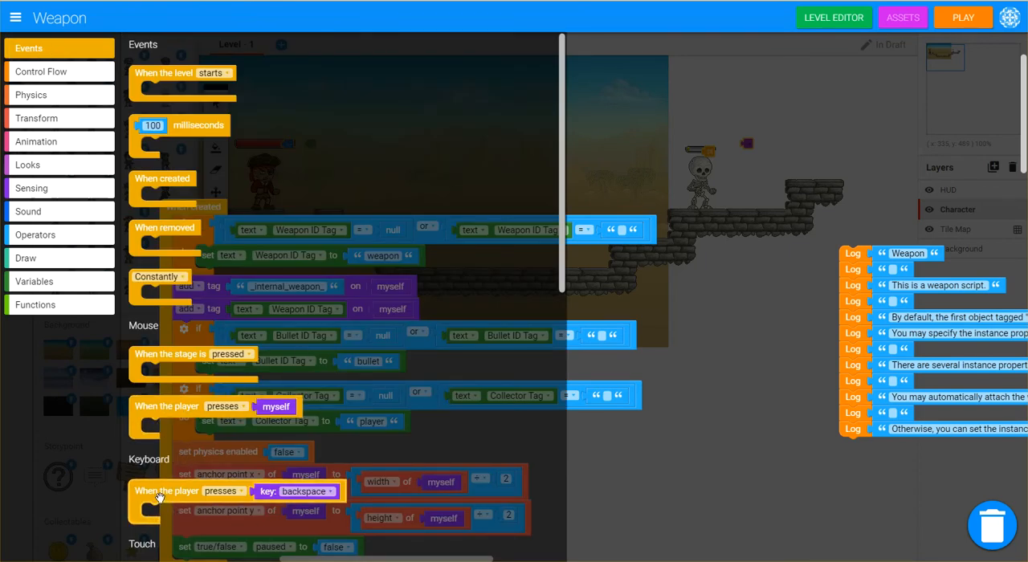
left_click_drag(161, 490, 437, 87)
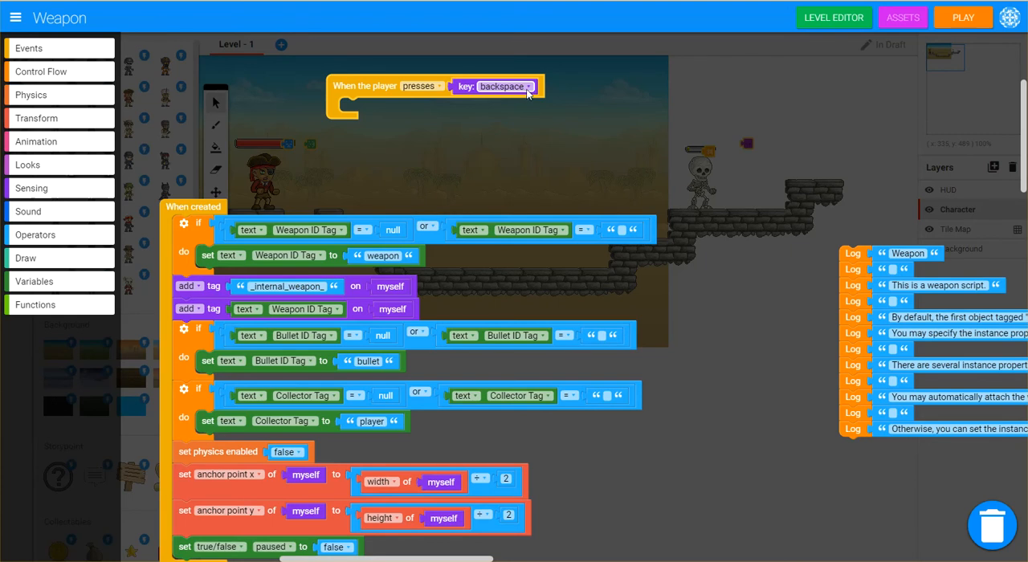
left_click(502, 86)
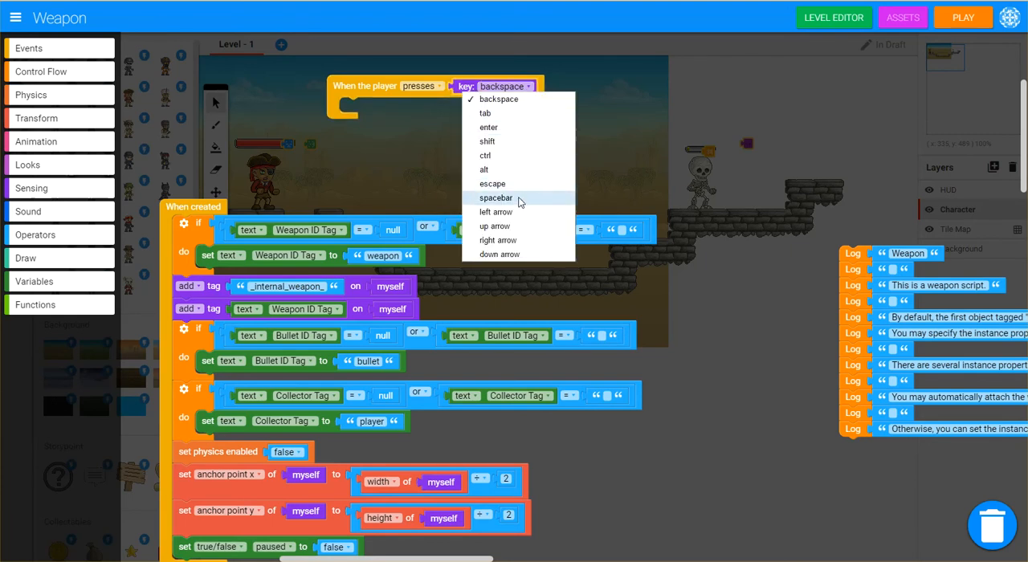
left_click(495, 198)
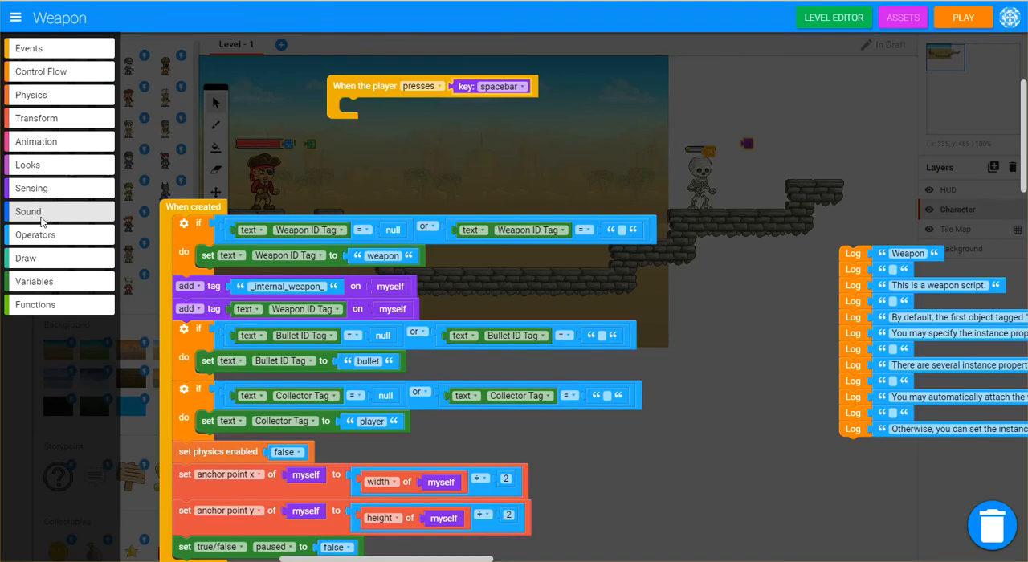
Step: Drop a 'play sound effect' block from Sound into the spacebar event
left_click(28, 211)
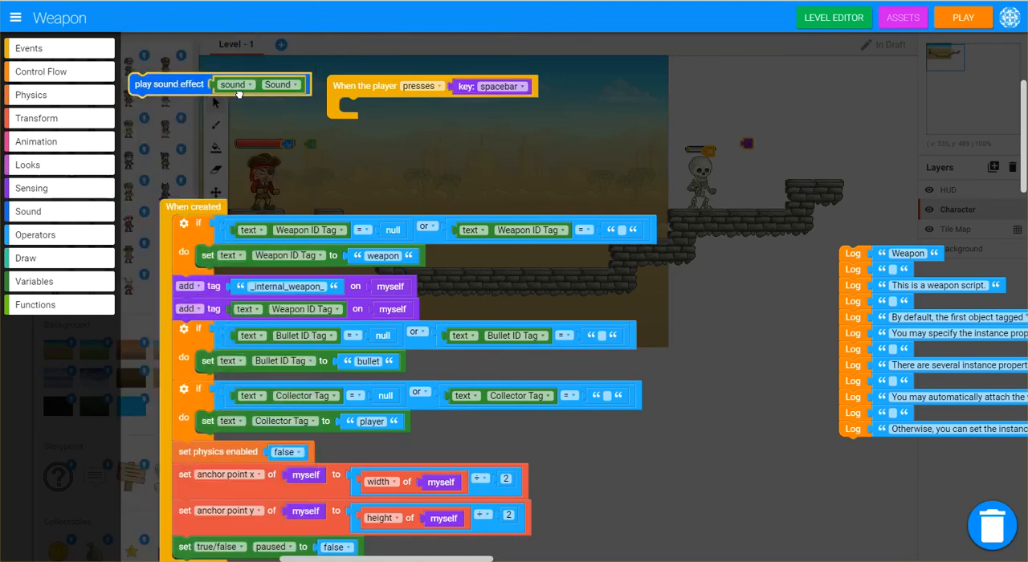
left_click_drag(169, 83, 377, 110)
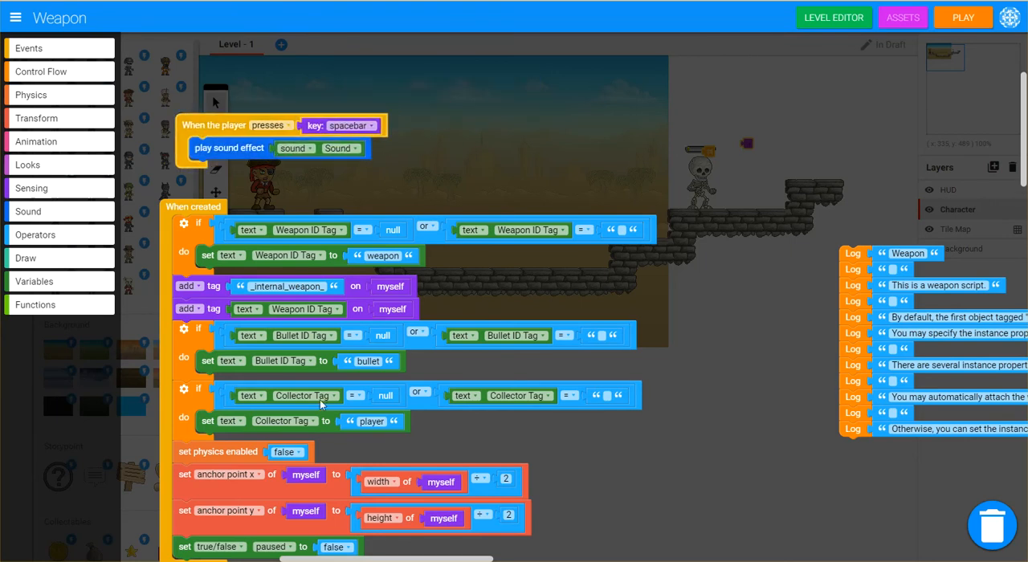
mouse_move(703, 380)
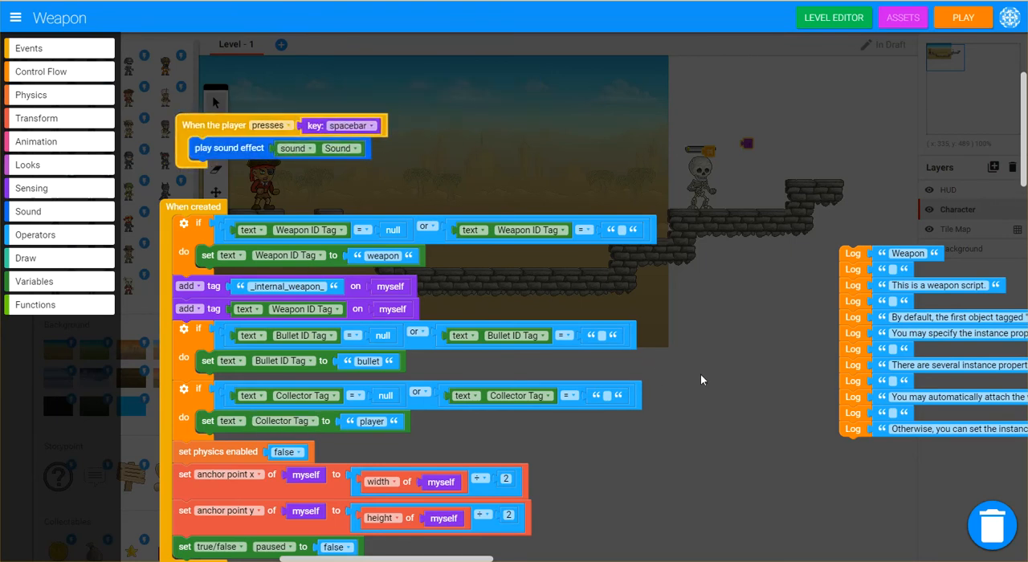
mouse_move(681, 359)
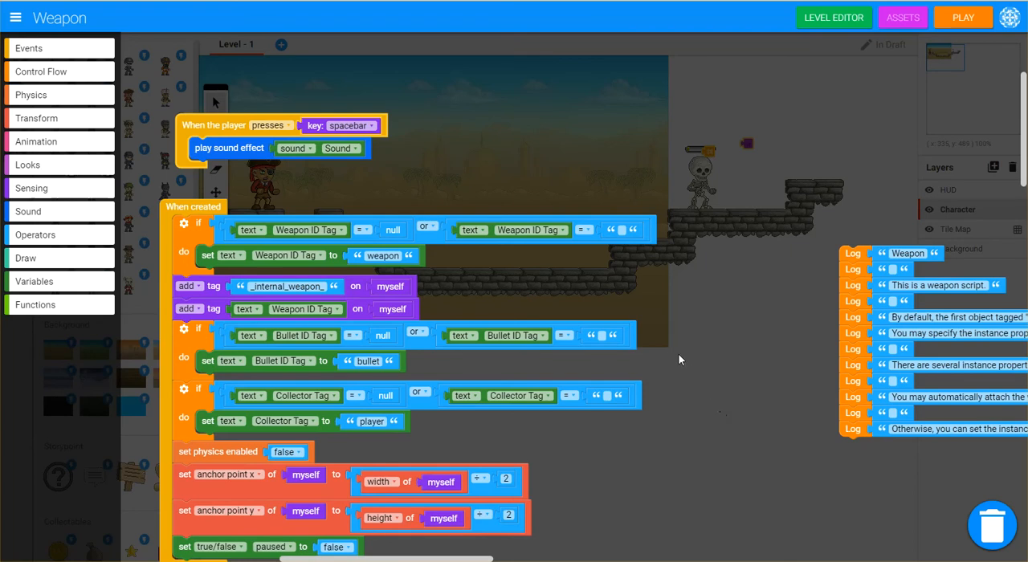
mouse_move(705, 435)
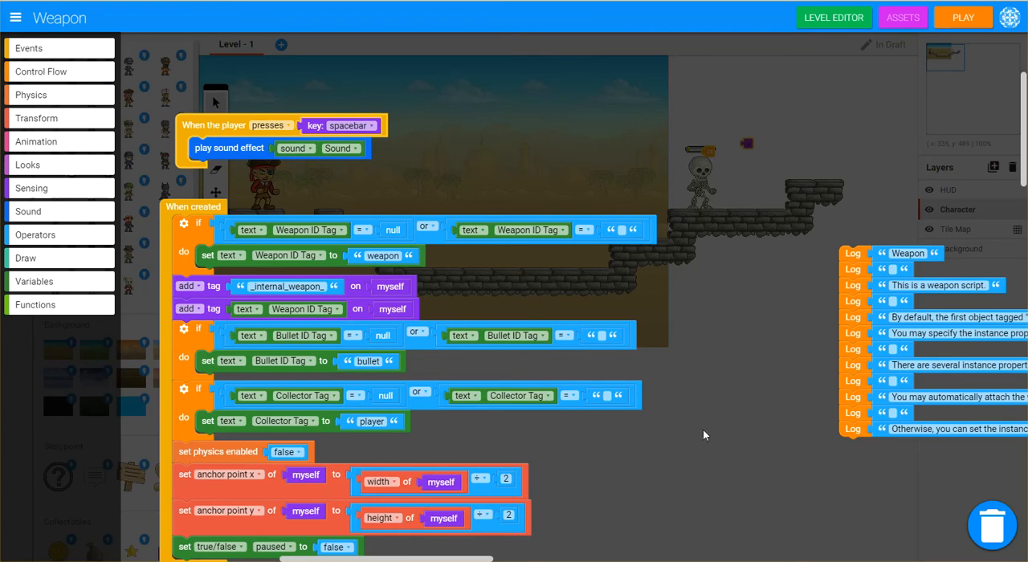
mouse_move(835, 22)
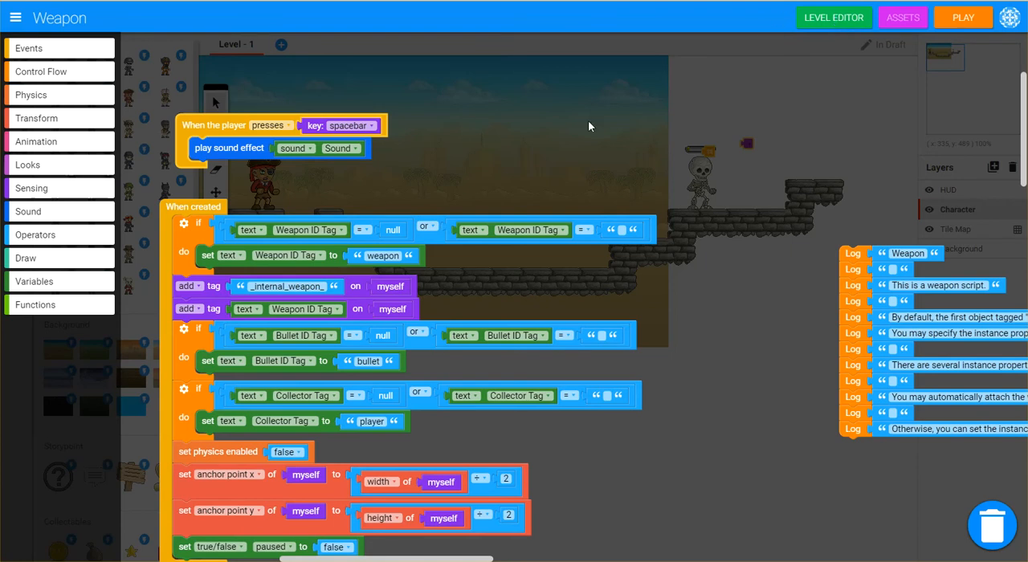
mouse_move(440, 177)
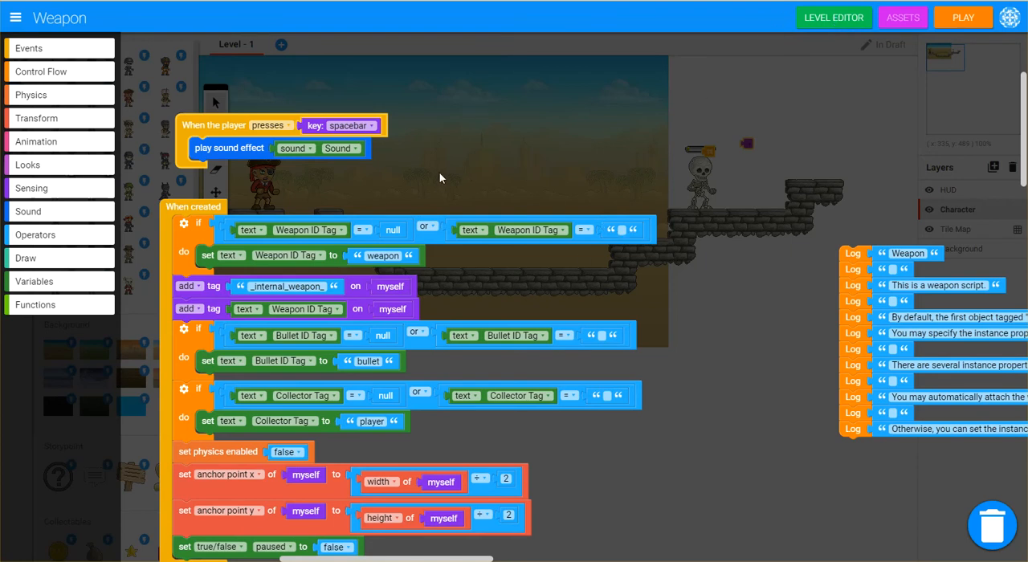
mouse_move(14, 17)
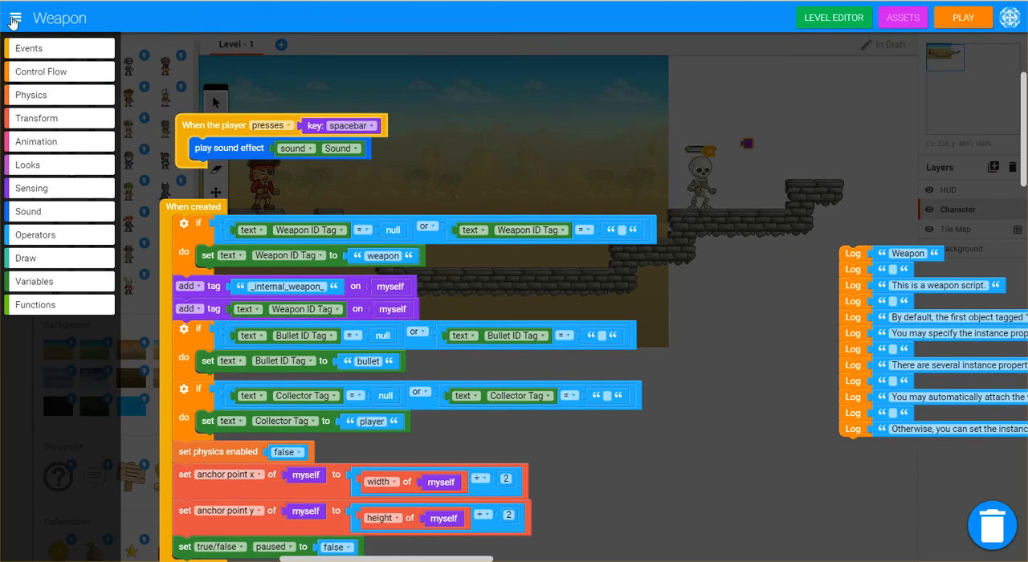
Step: Tick Public for the Sound property in the Weapon script's Script Properties
left_click(14, 17)
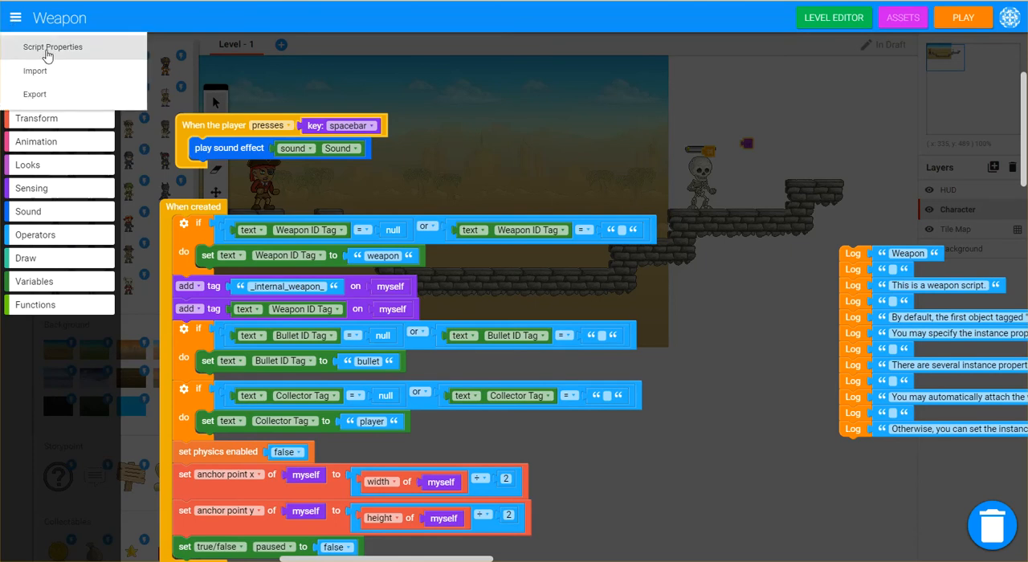
left_click(53, 47)
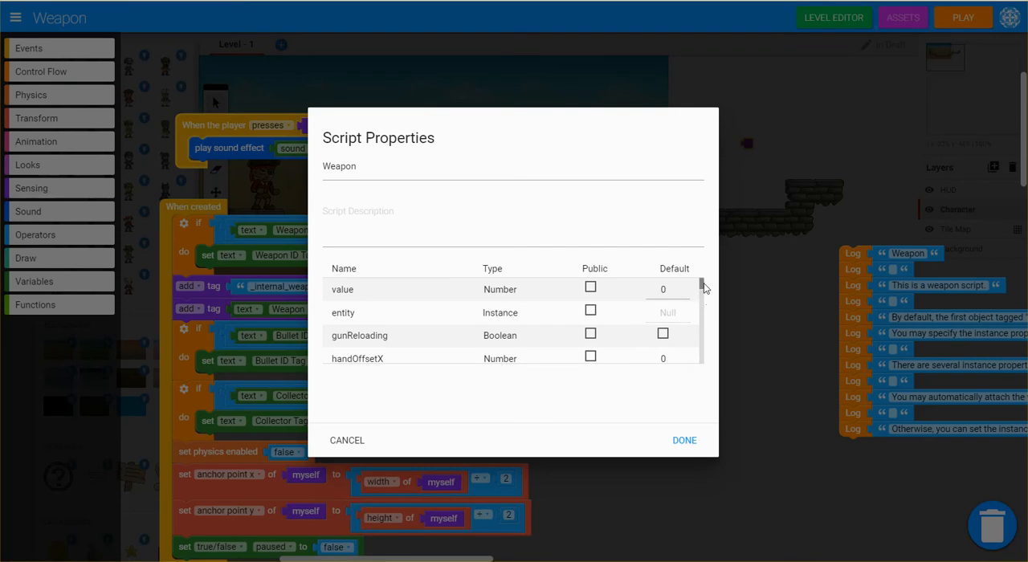
mouse_move(722, 309)
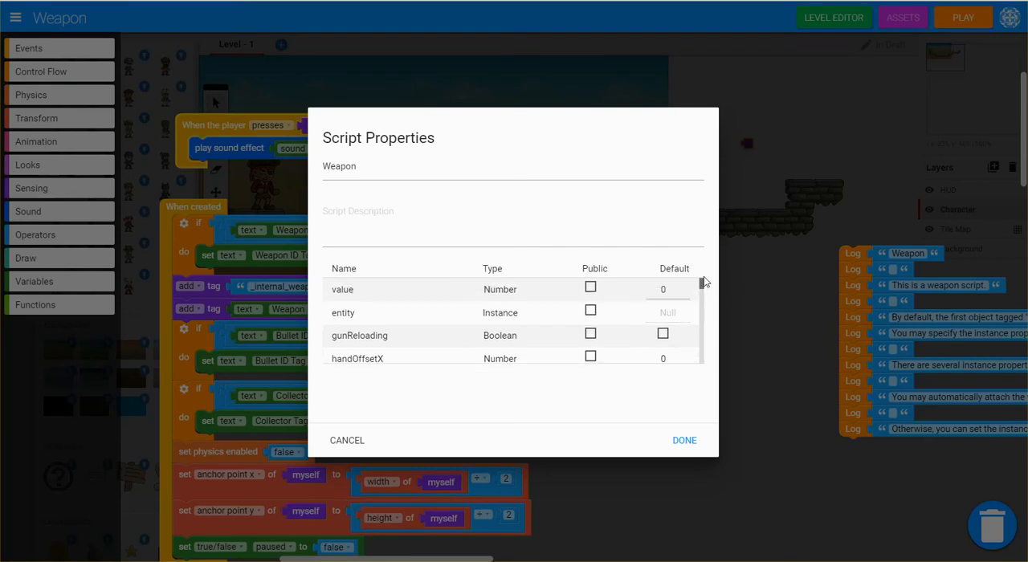
scroll("down", 3)
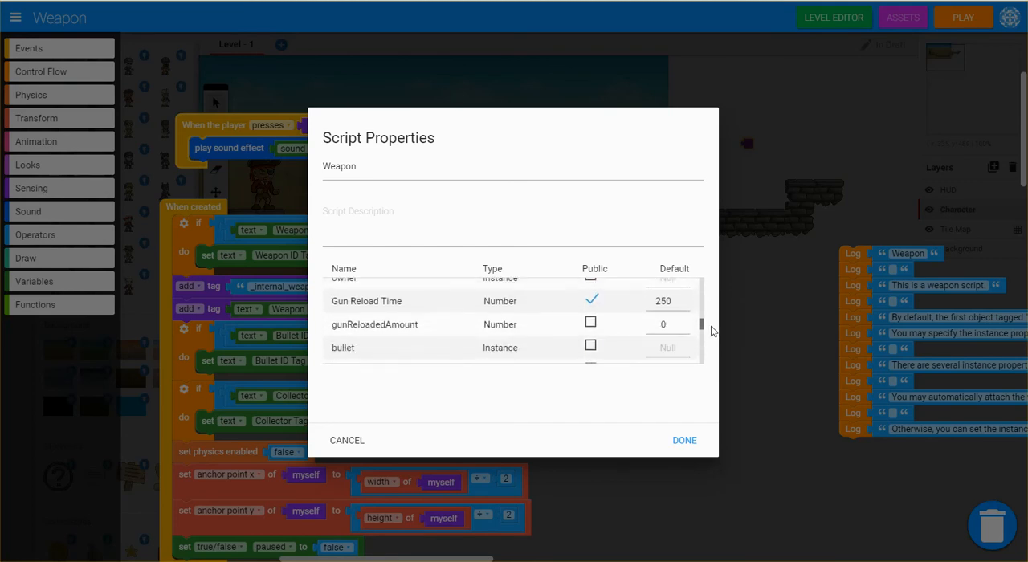
scroll("down", 3)
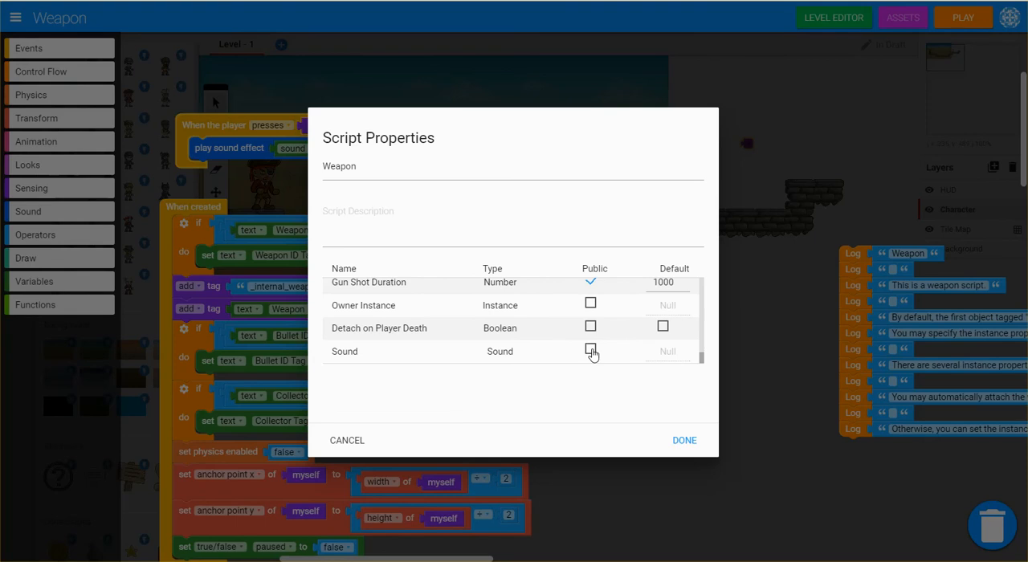
left_click(591, 351)
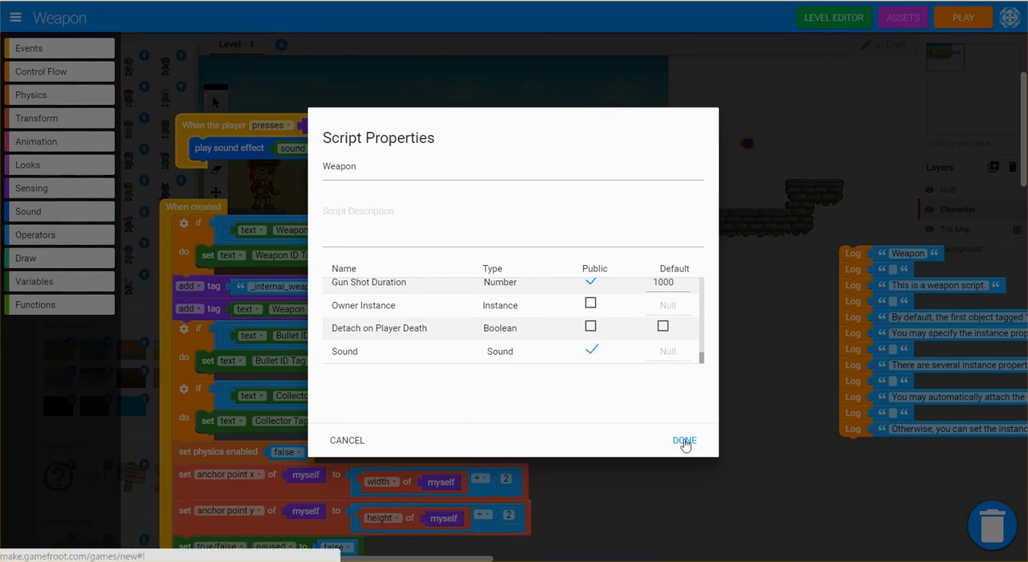
left_click(684, 440)
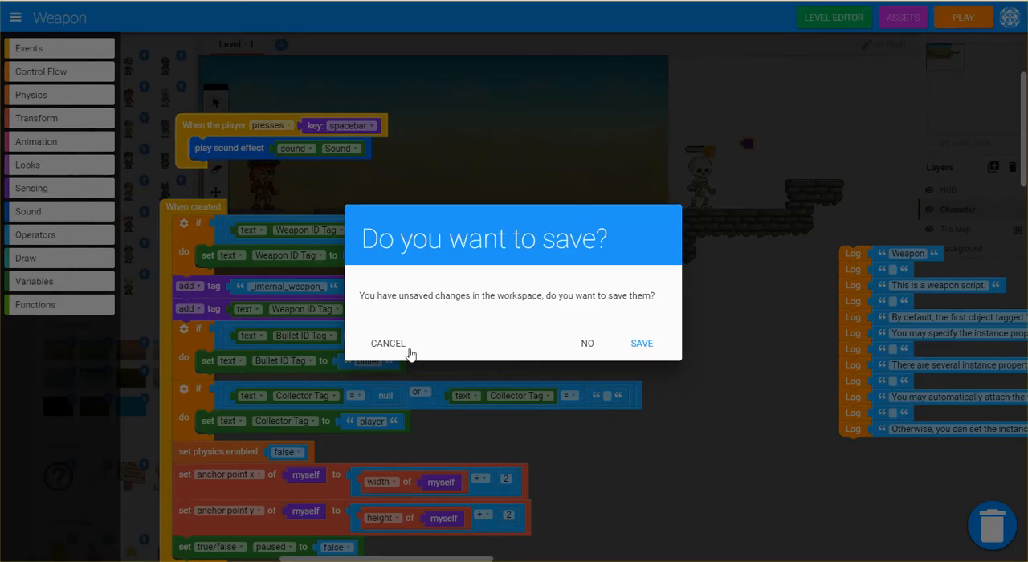
mouse_move(653, 363)
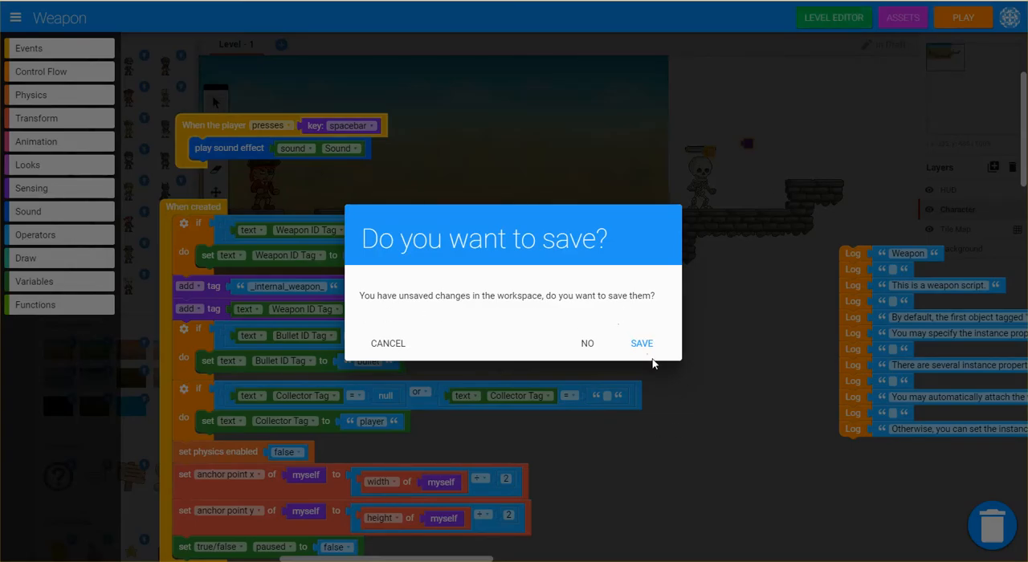
Step: Choose SAVE in the 'Do you want to save?' prompt to return to the level
left_click(641, 343)
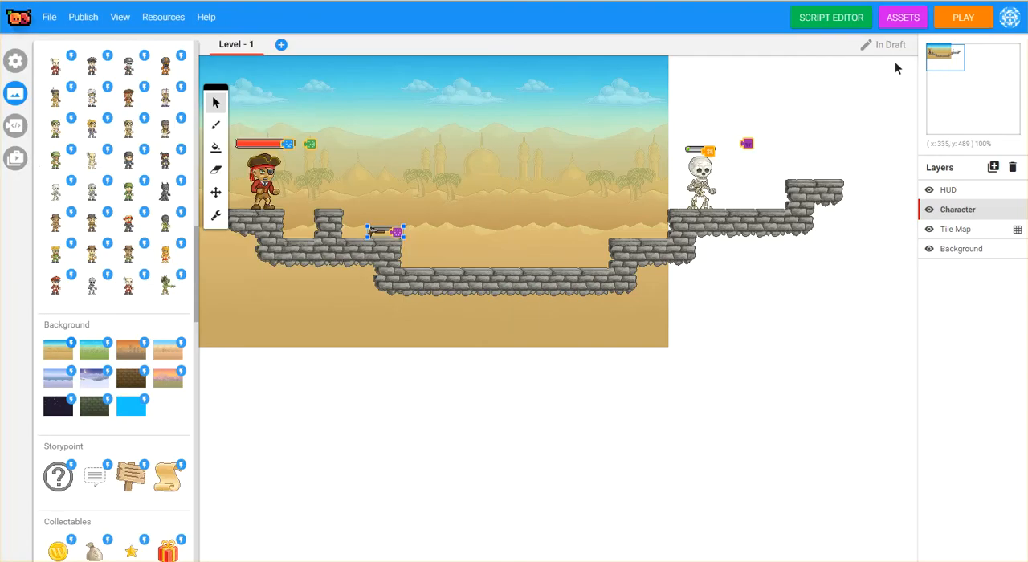
mouse_move(643, 337)
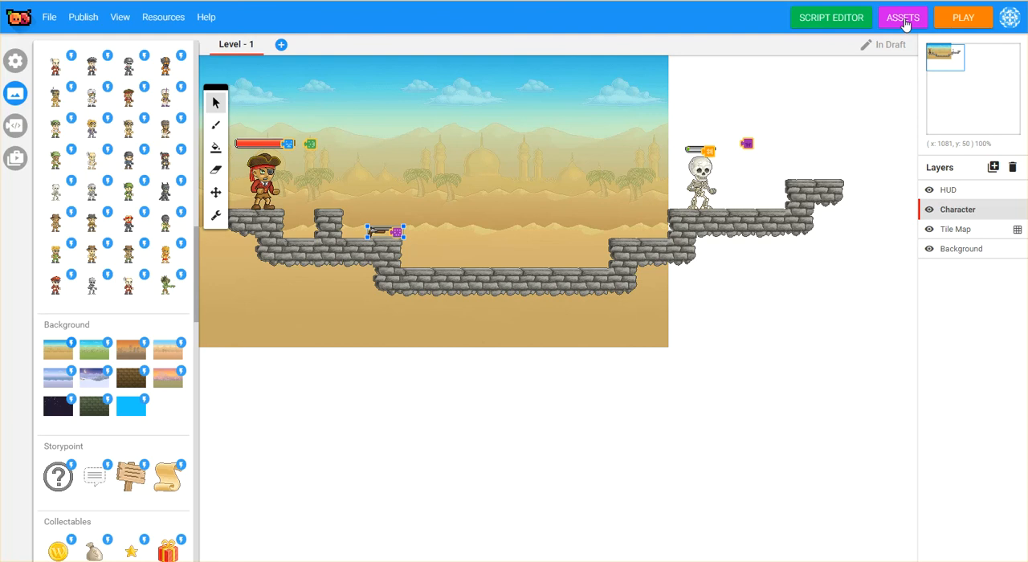
Step: Open the Assets manager and view the Untitled Game Pack holding the Bullet script
left_click(903, 17)
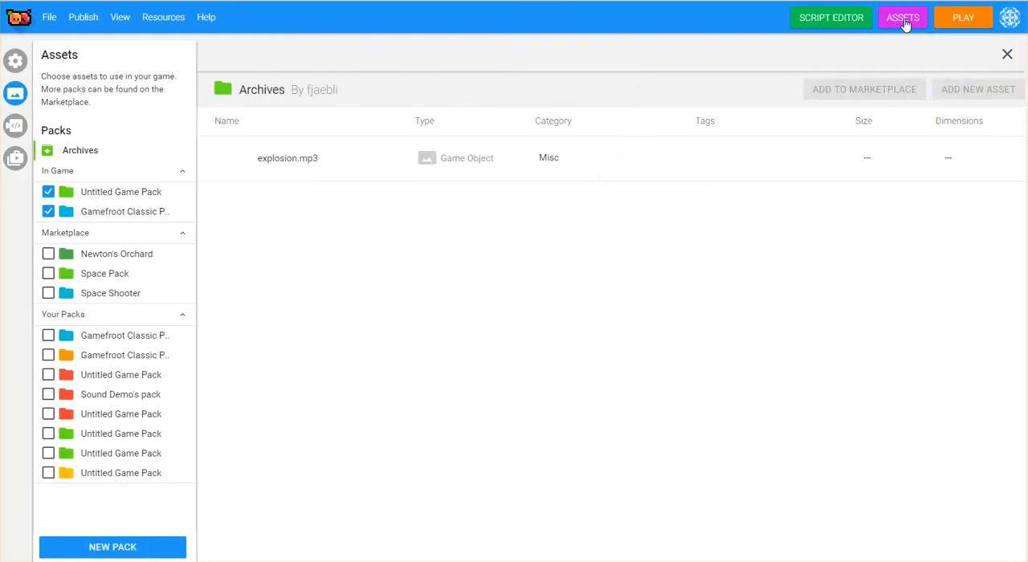
mouse_move(312, 232)
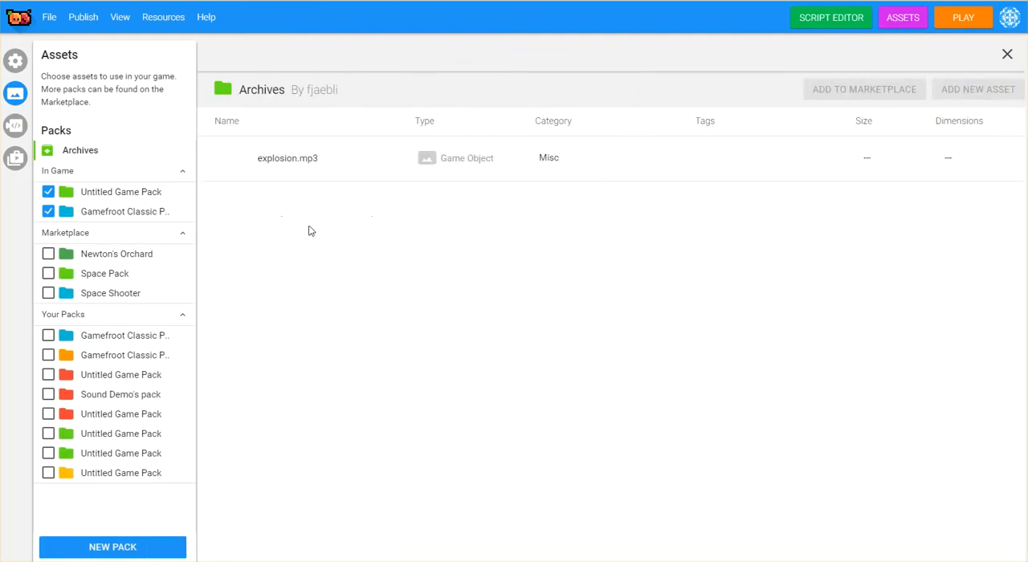
mouse_move(396, 287)
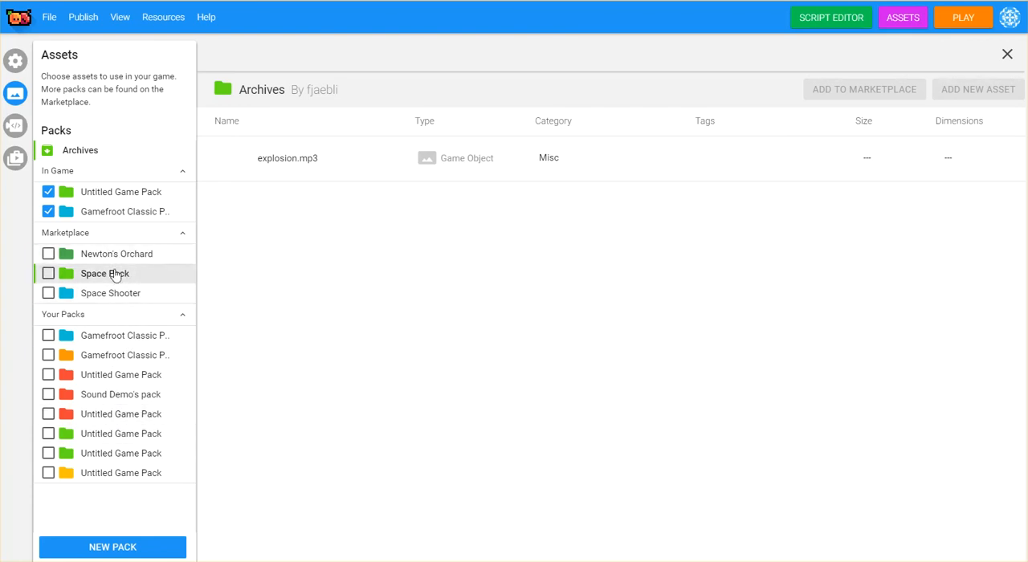
mouse_move(117, 253)
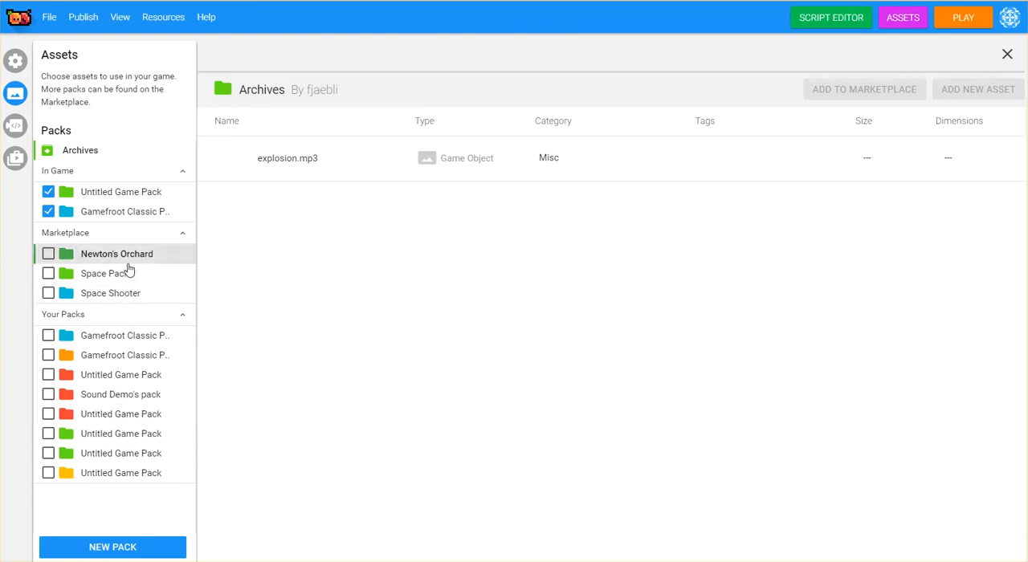
mouse_move(783, 366)
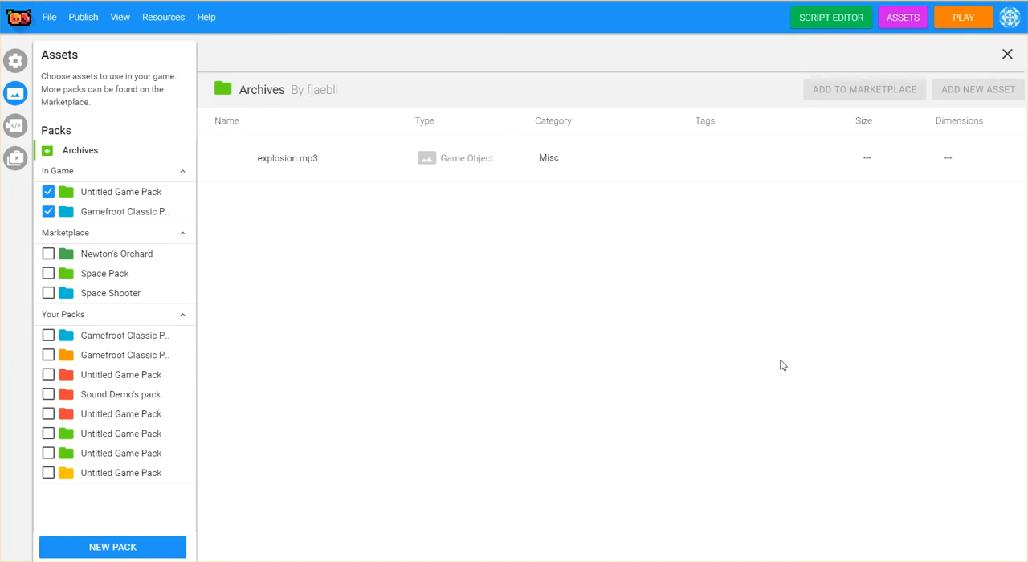
mouse_move(580, 391)
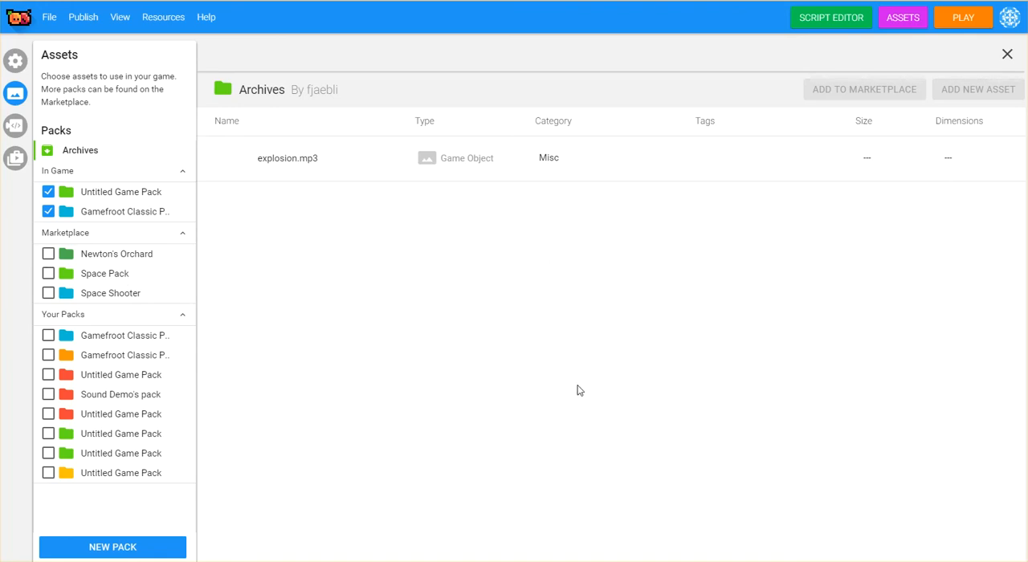
mouse_move(957, 90)
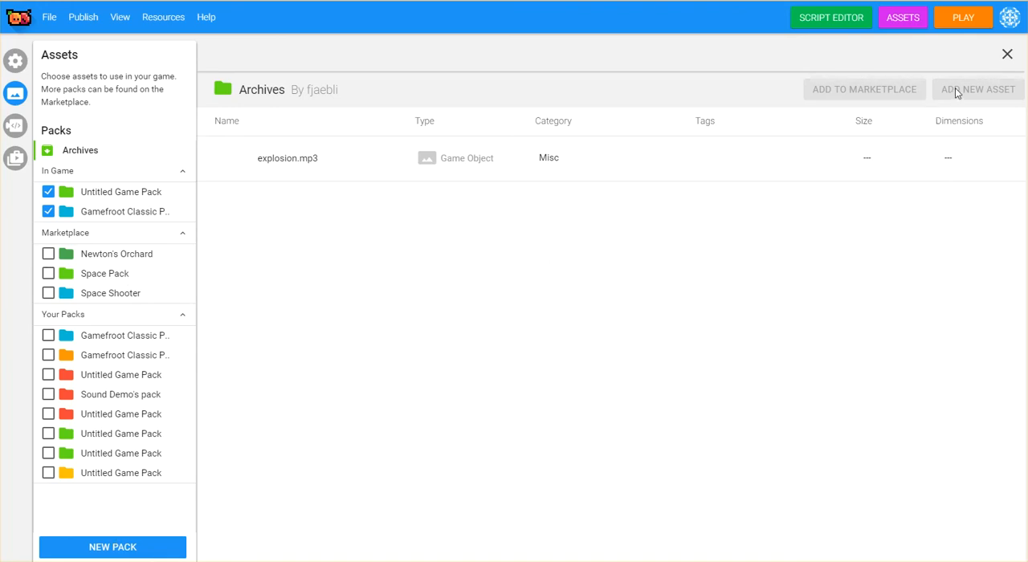
mouse_move(931, 229)
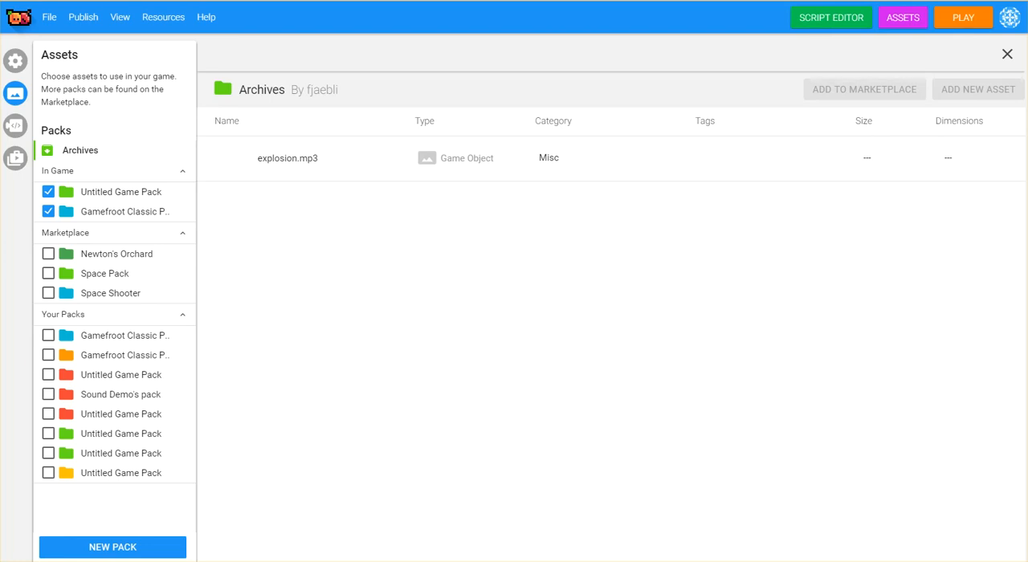
left_click(120, 472)
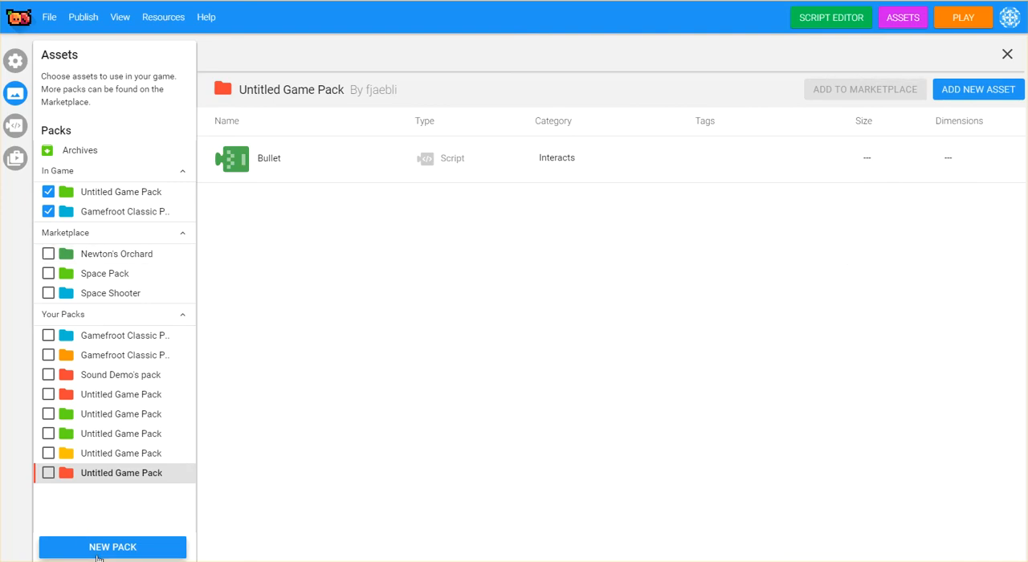
Step: Create a new asset pack named 'Sound'
left_click(113, 547)
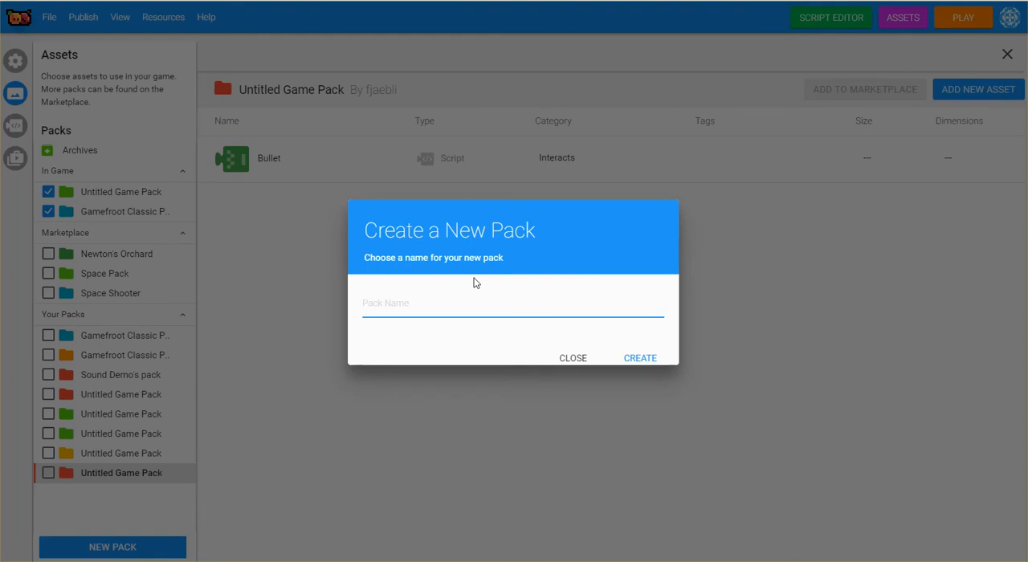
type("Sound")
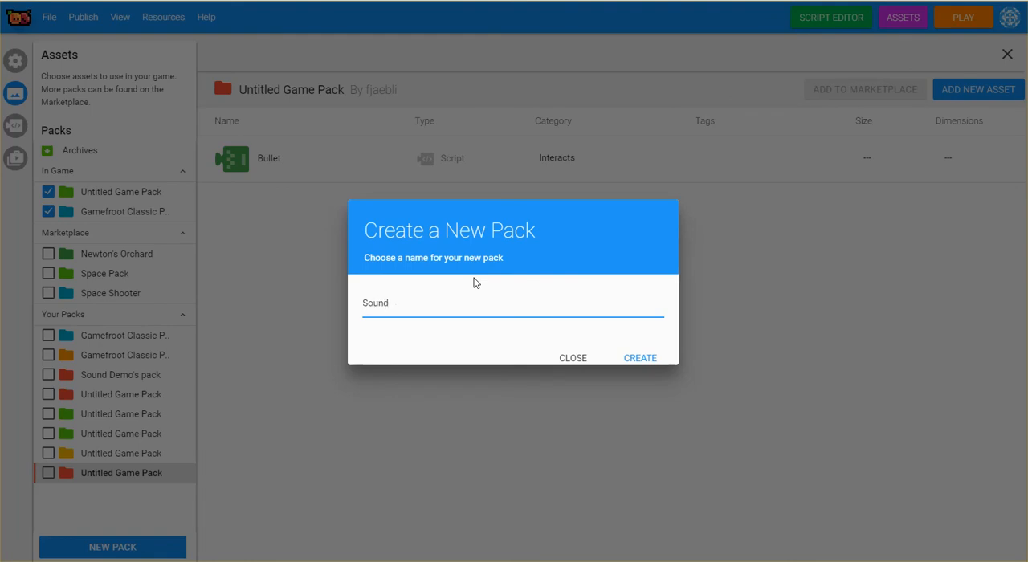
left_click(640, 358)
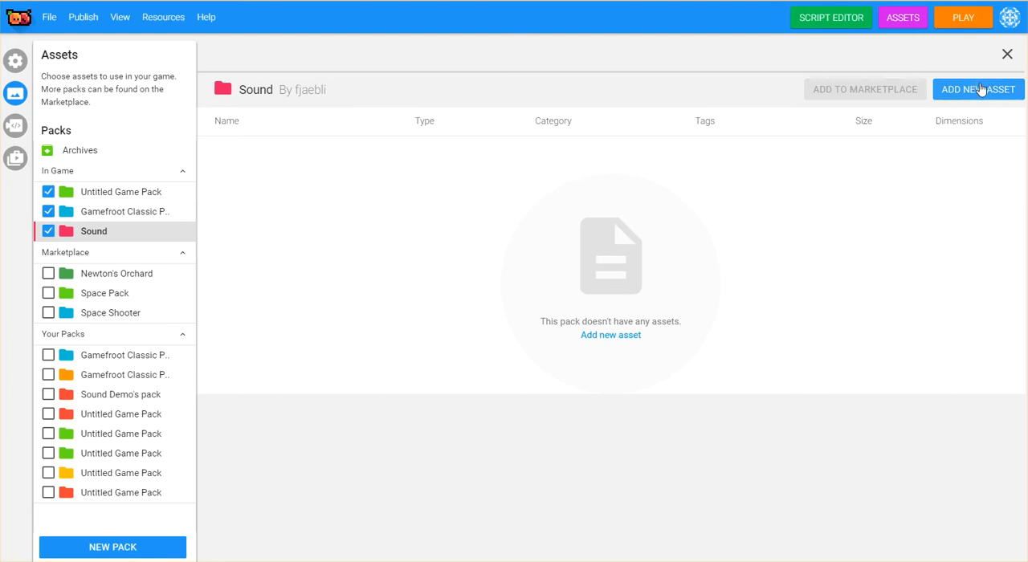
Step: Add gunsound.mp3 from Desktop > sounds as a Sound/Audio asset
left_click(978, 89)
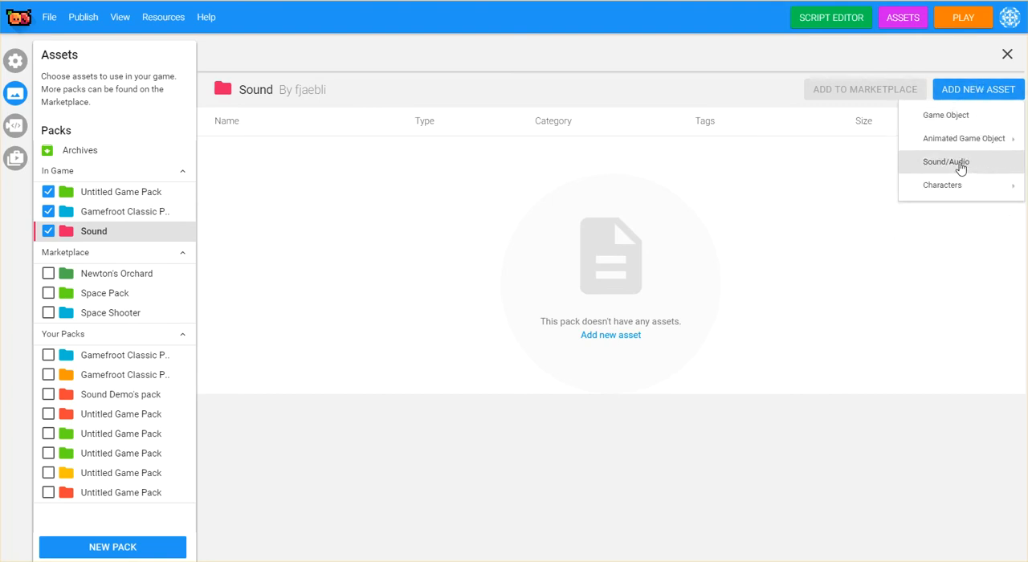
left_click(945, 161)
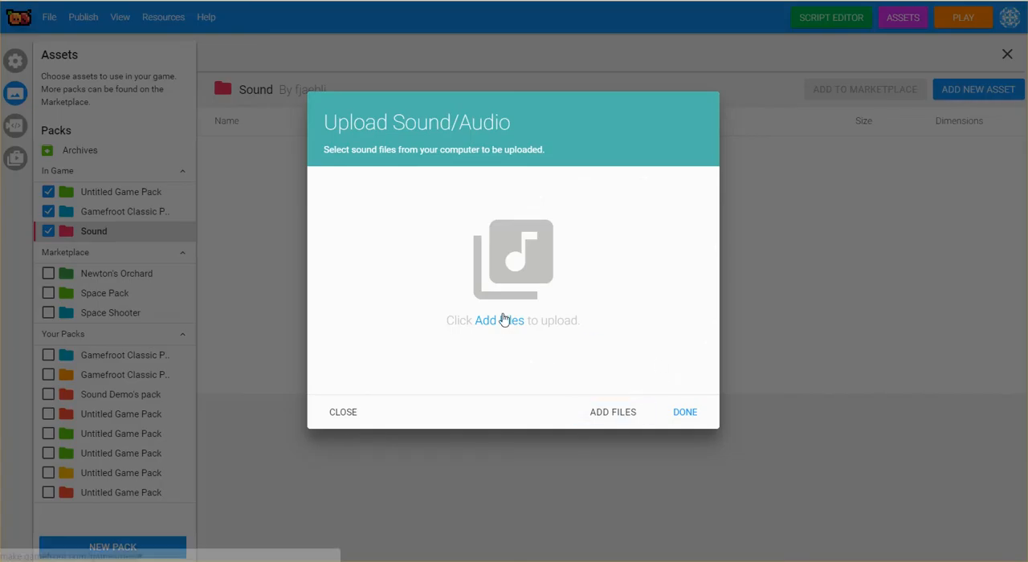
left_click(612, 412)
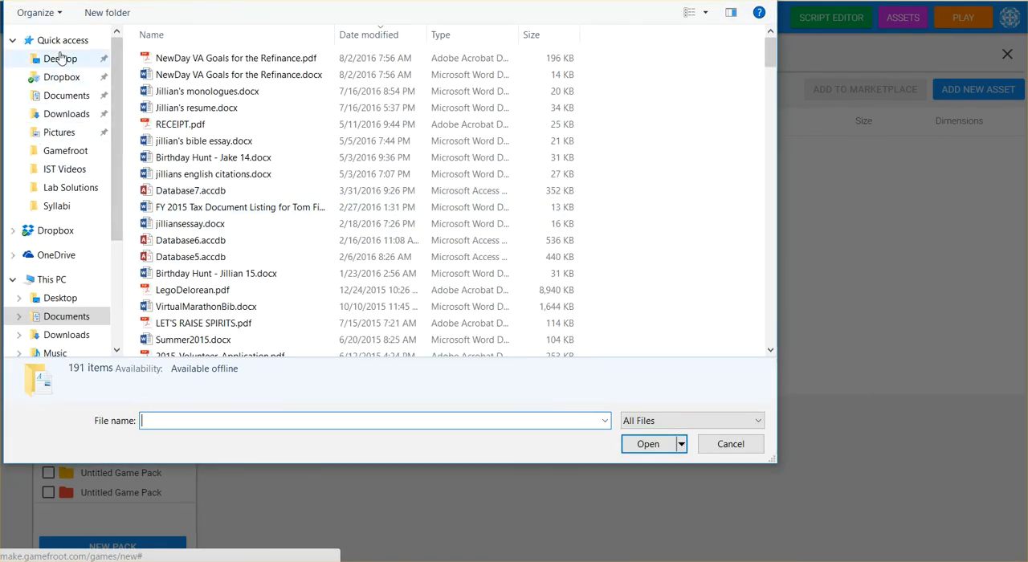
left_click(61, 58)
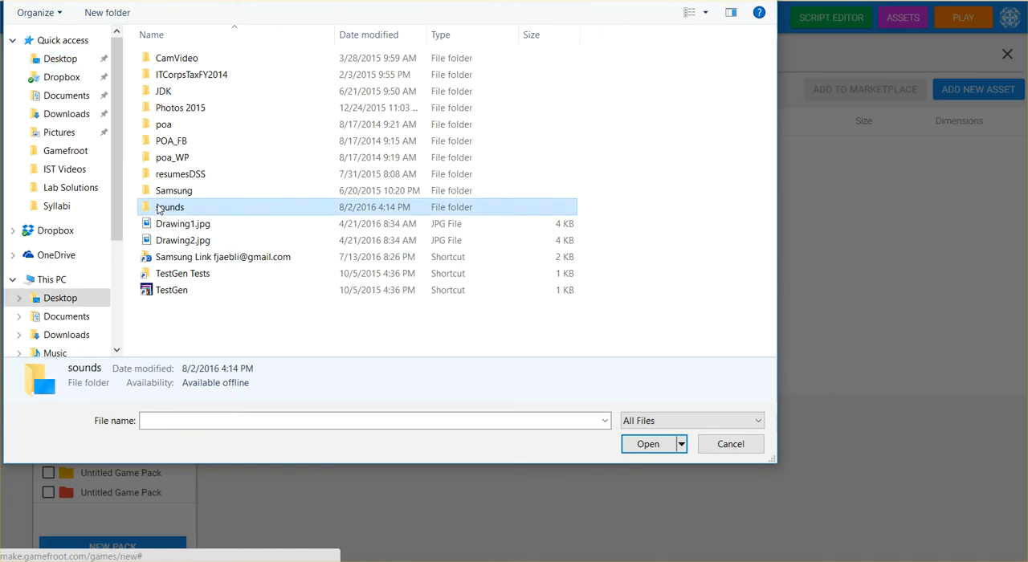
double_click(169, 206)
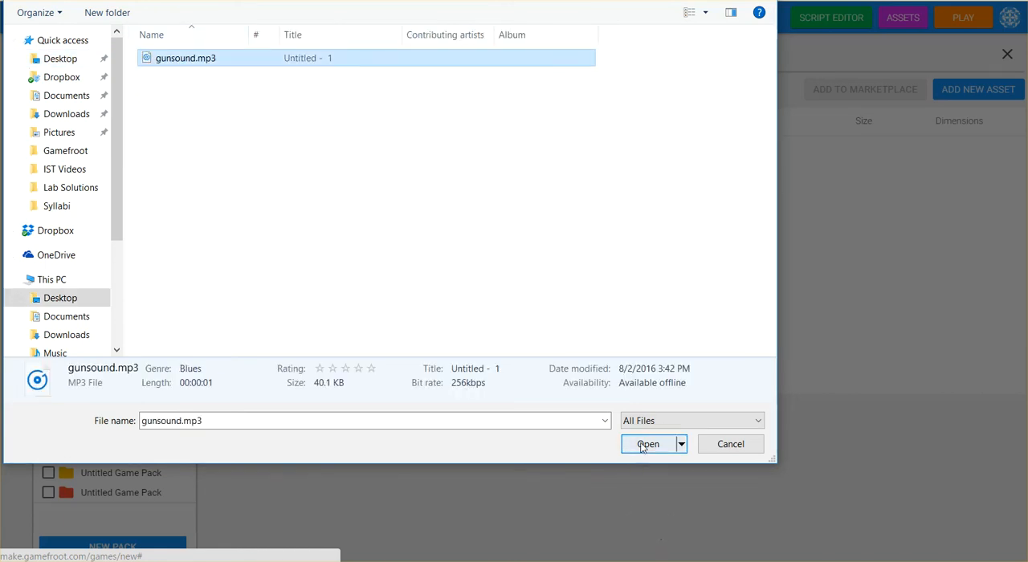
left_click(648, 444)
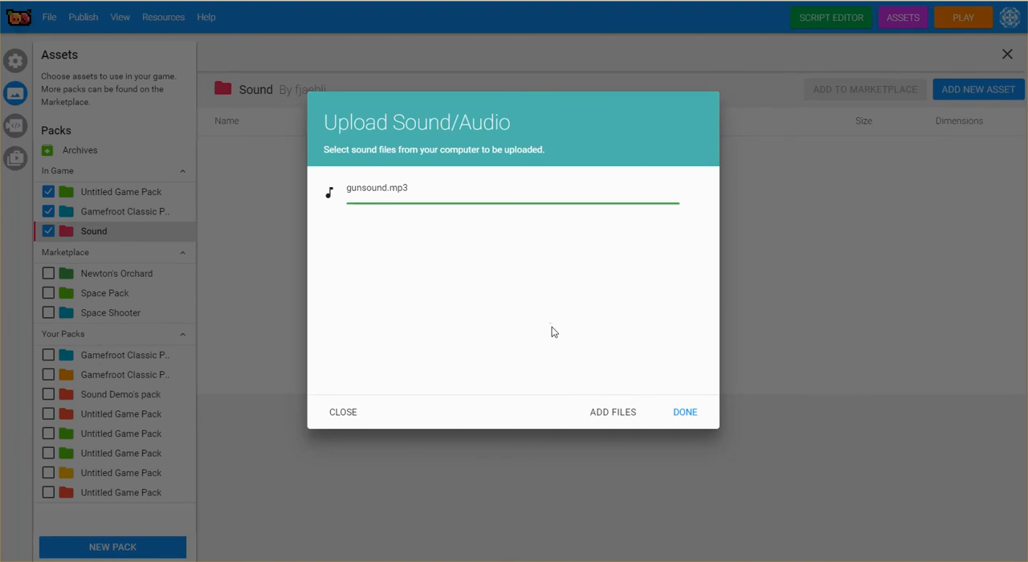
mouse_move(718, 358)
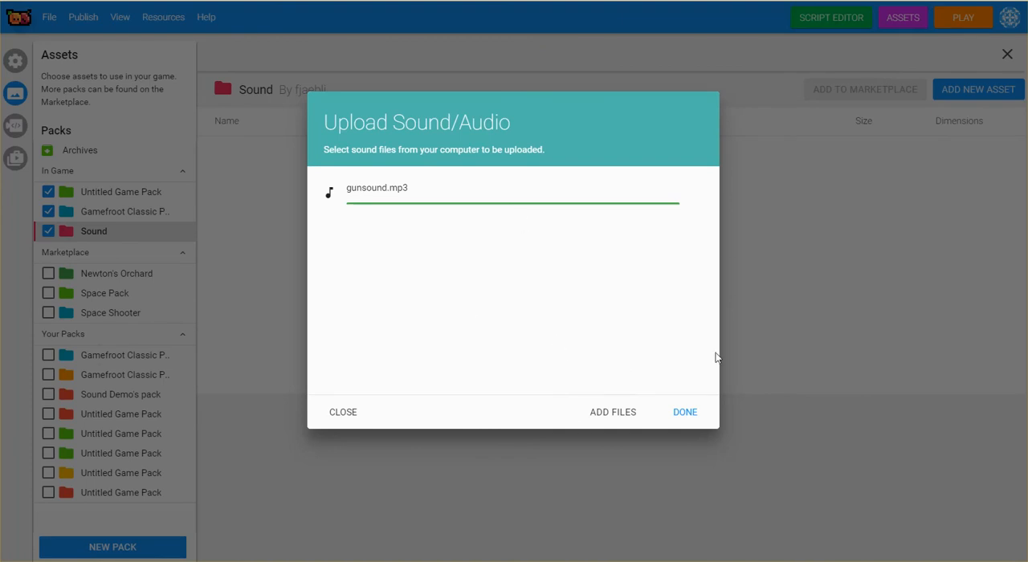
left_click(685, 412)
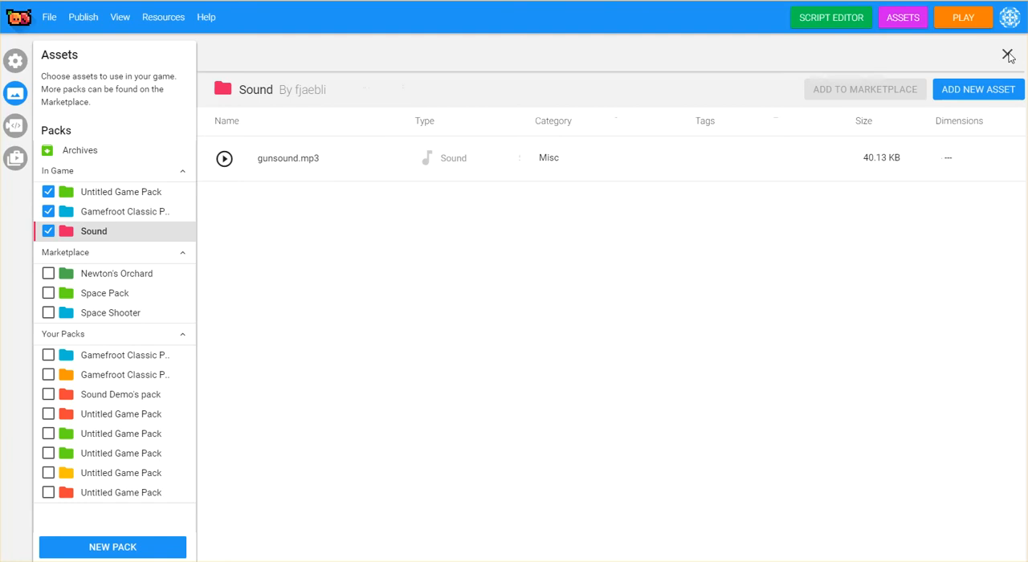
Step: Close the Assets window, then open and close the shotgun's instance properties
left_click(1009, 55)
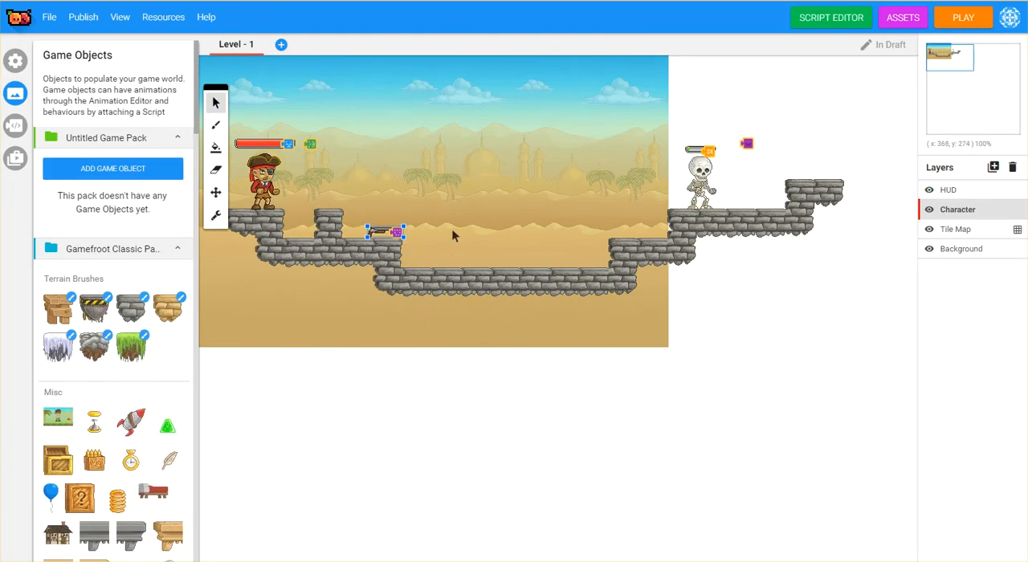
right_click(396, 233)
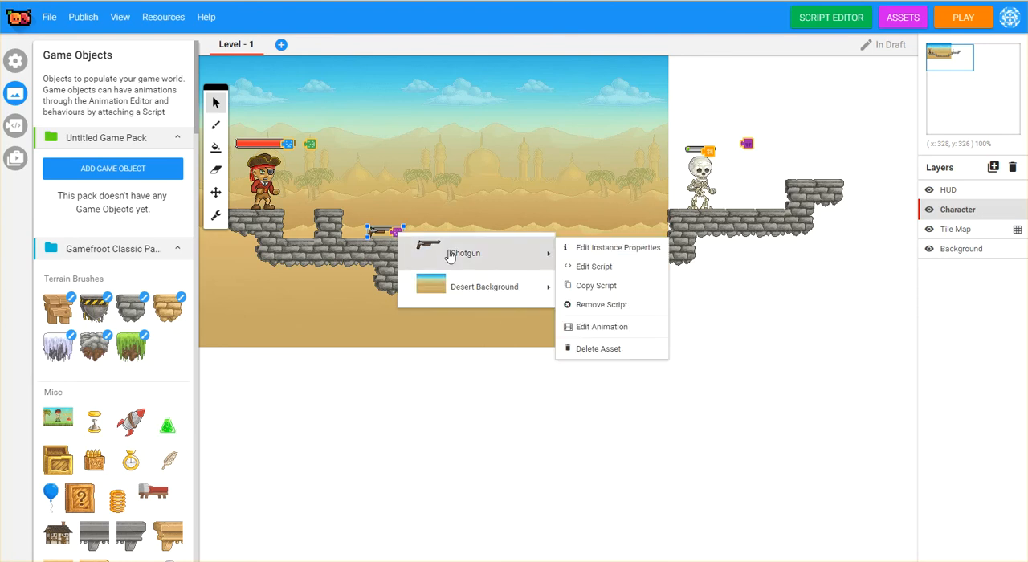
mouse_move(633, 248)
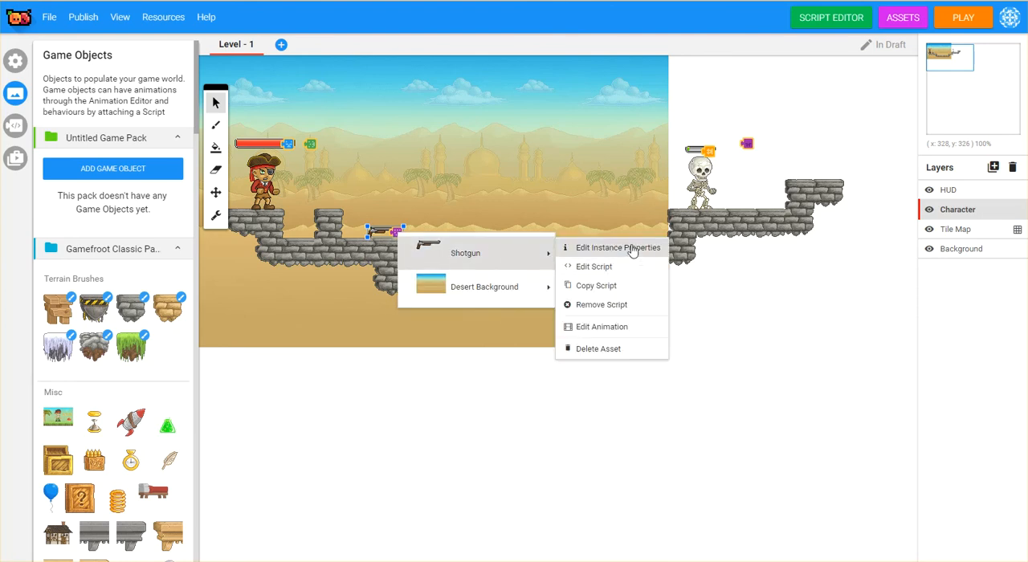
left_click(618, 247)
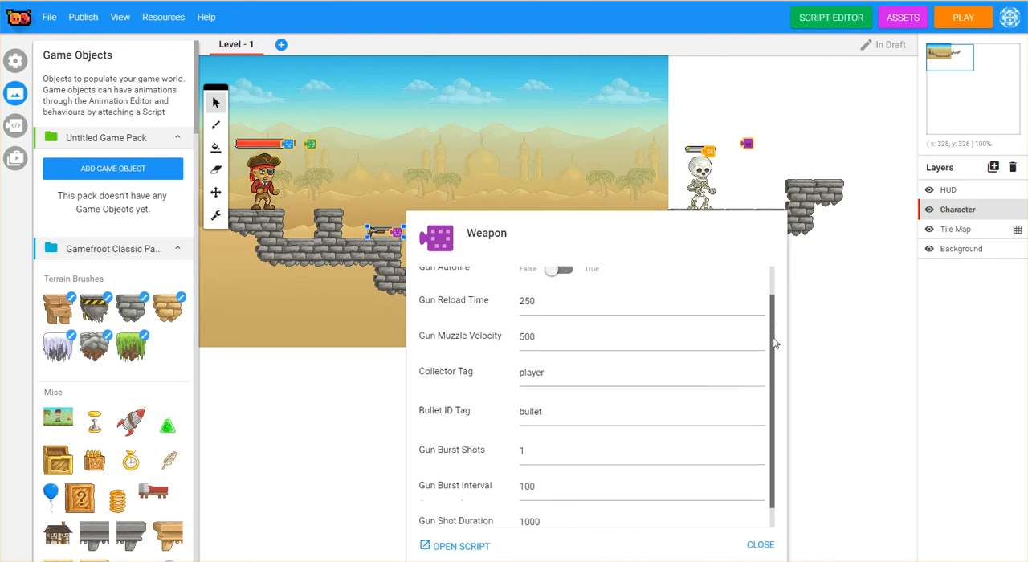
scroll("down", 3)
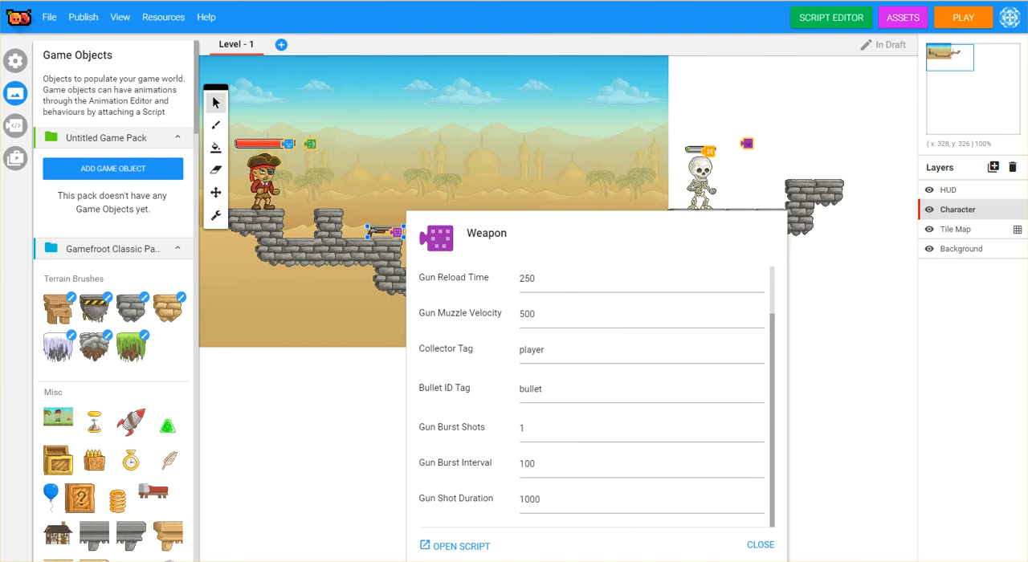
left_click(760, 544)
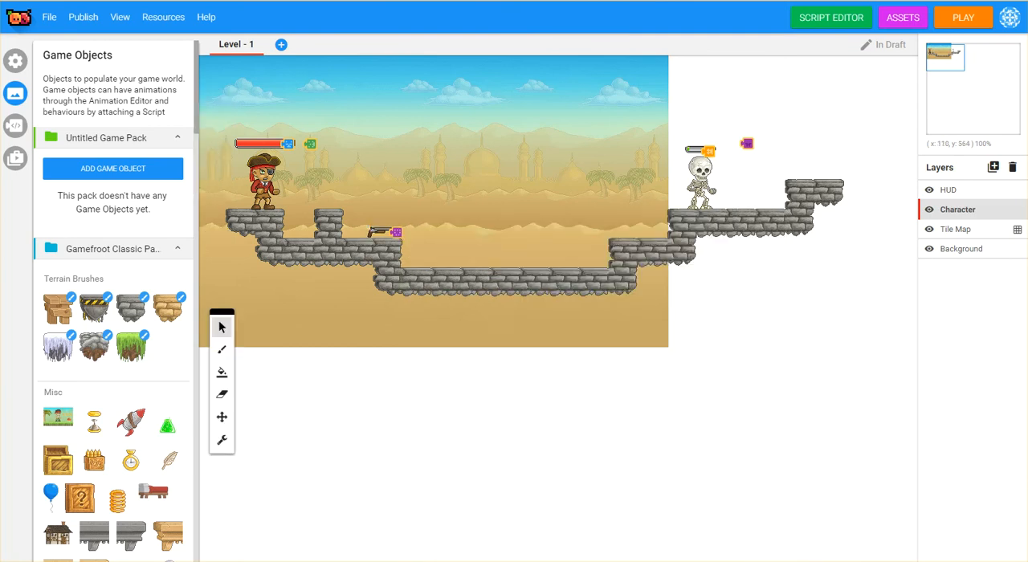
mouse_move(417, 210)
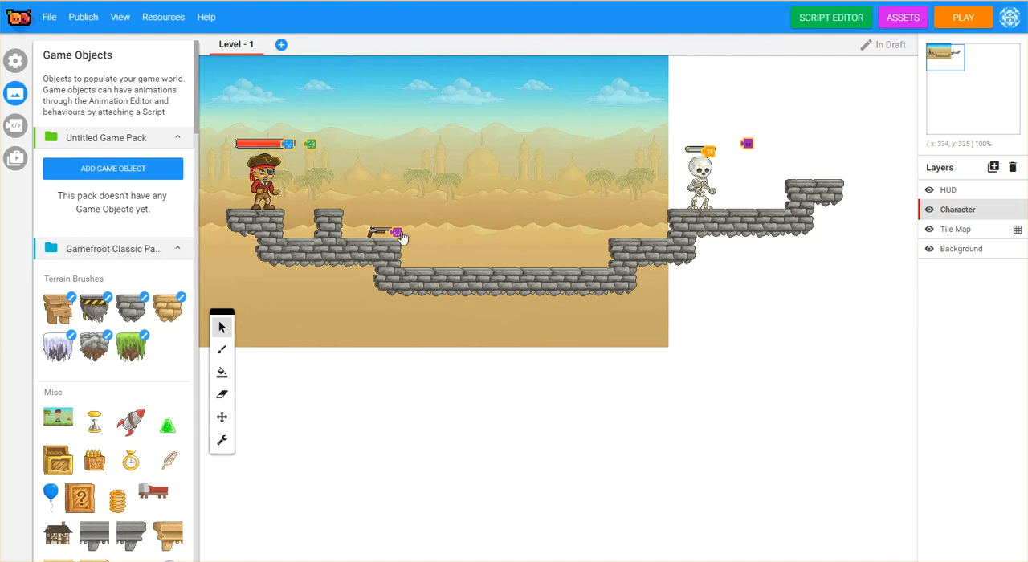
Step: Set the shotgun instance's Sound dropdown to gunsound.mp3 and close its properties
right_click(394, 233)
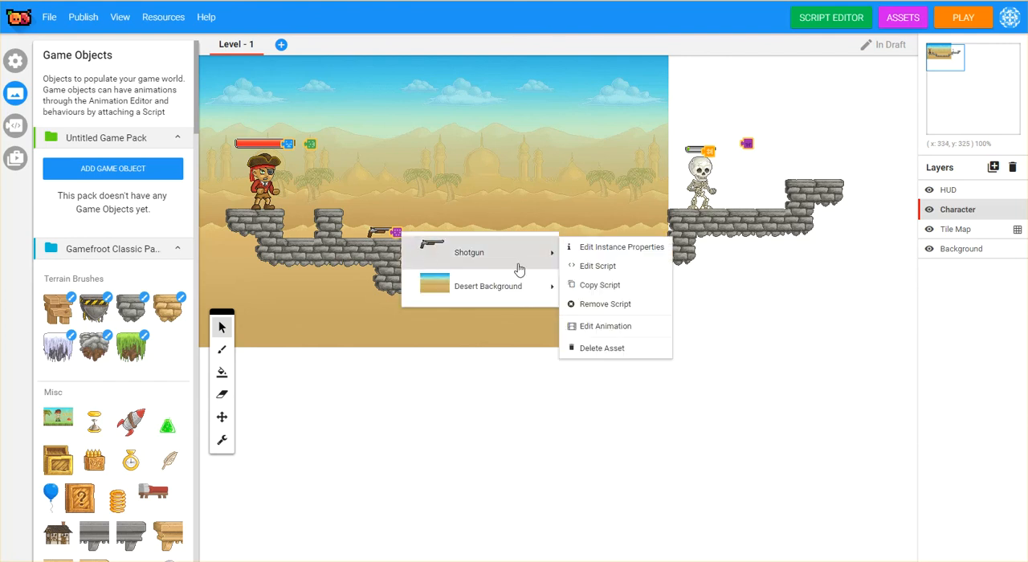
left_click(622, 247)
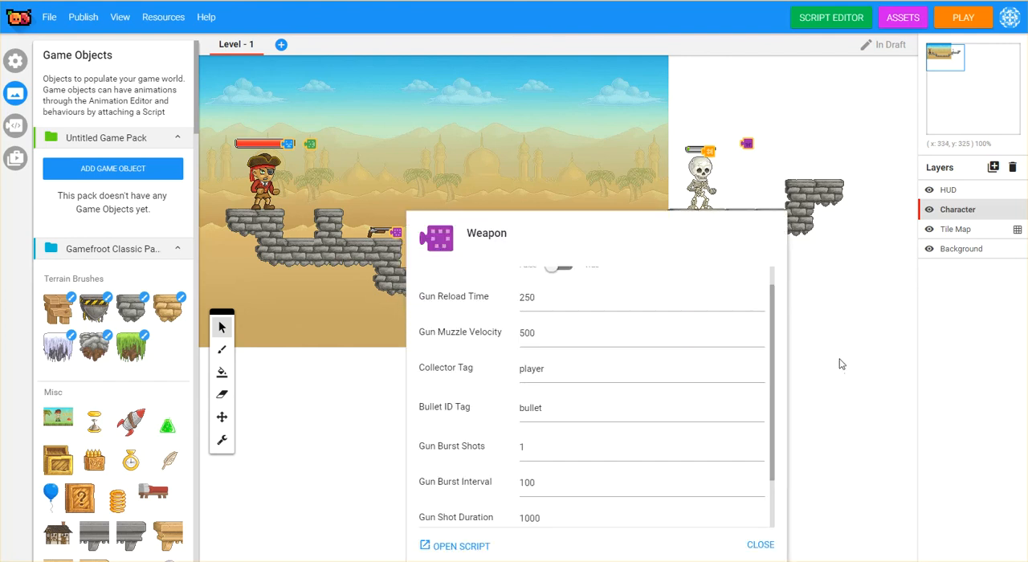
scroll("down", 3)
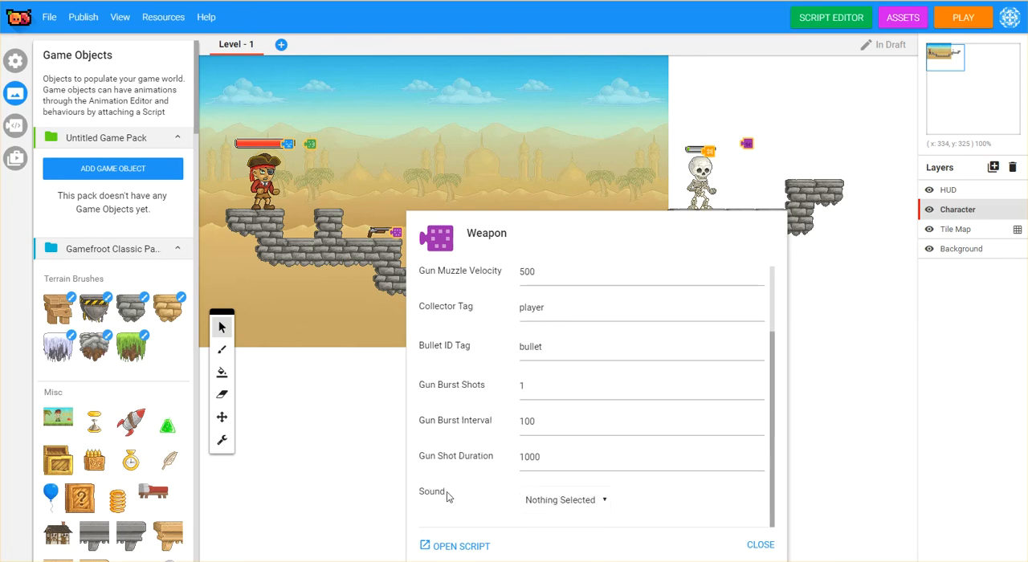
mouse_move(572, 510)
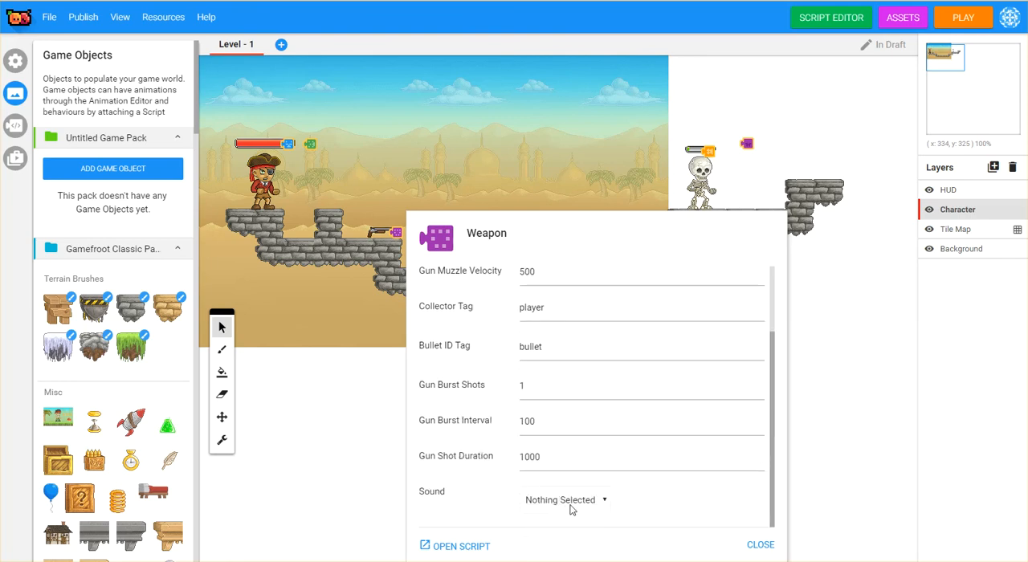
left_click(565, 500)
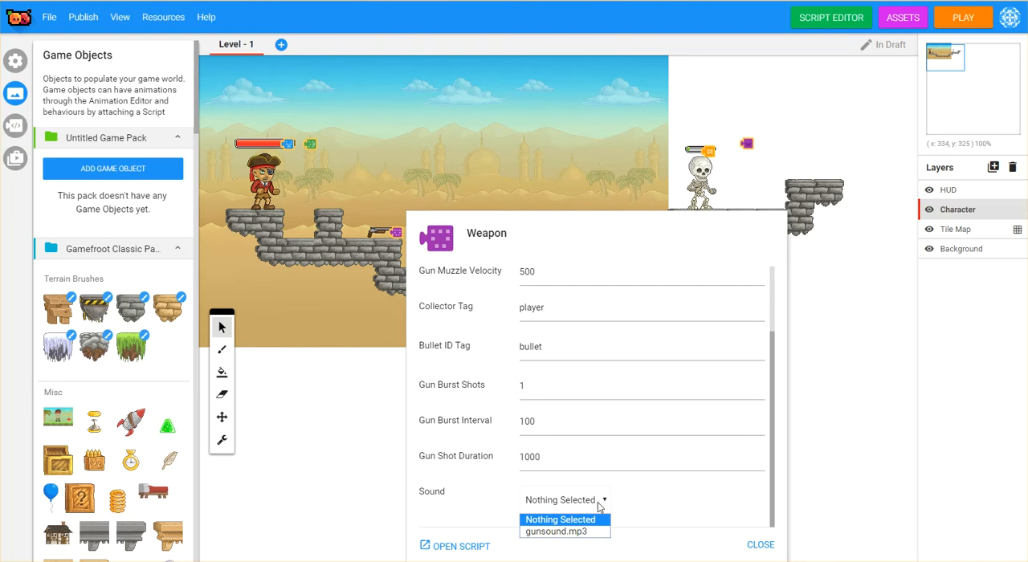
left_click(555, 531)
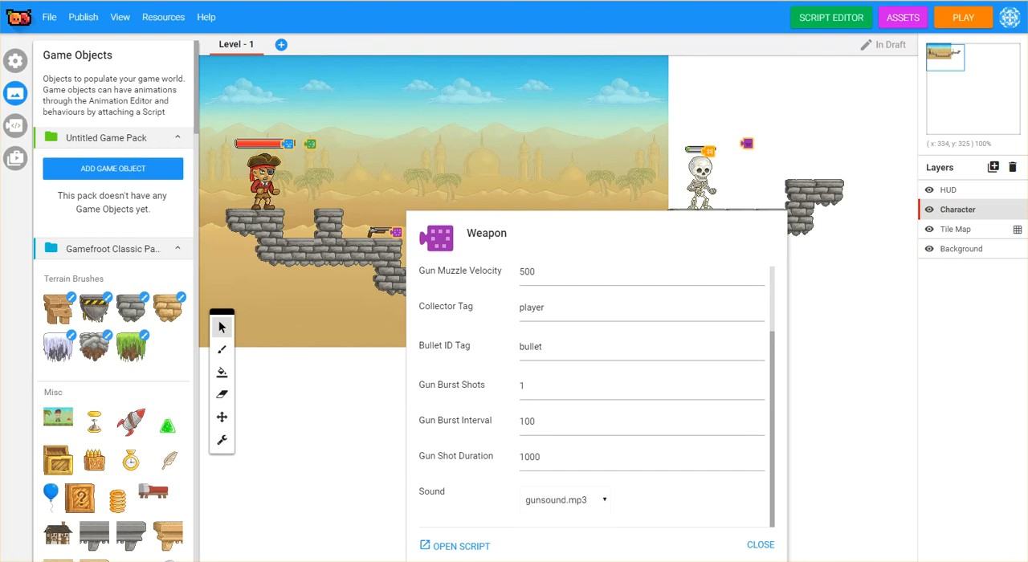
left_click(759, 545)
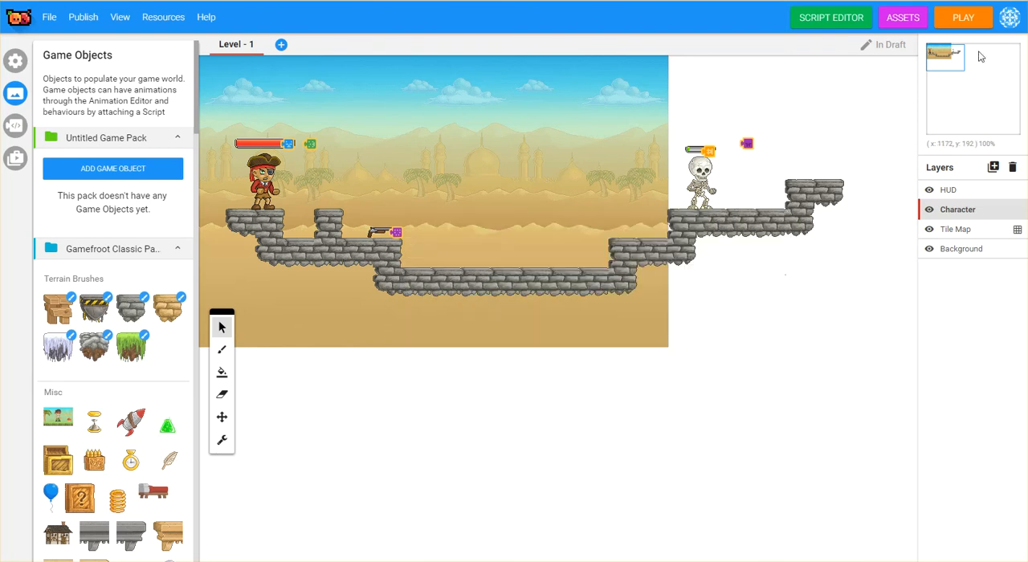
Step: Launch the desert level in play mode and focus the game canvas to try the shotgun
left_click(962, 17)
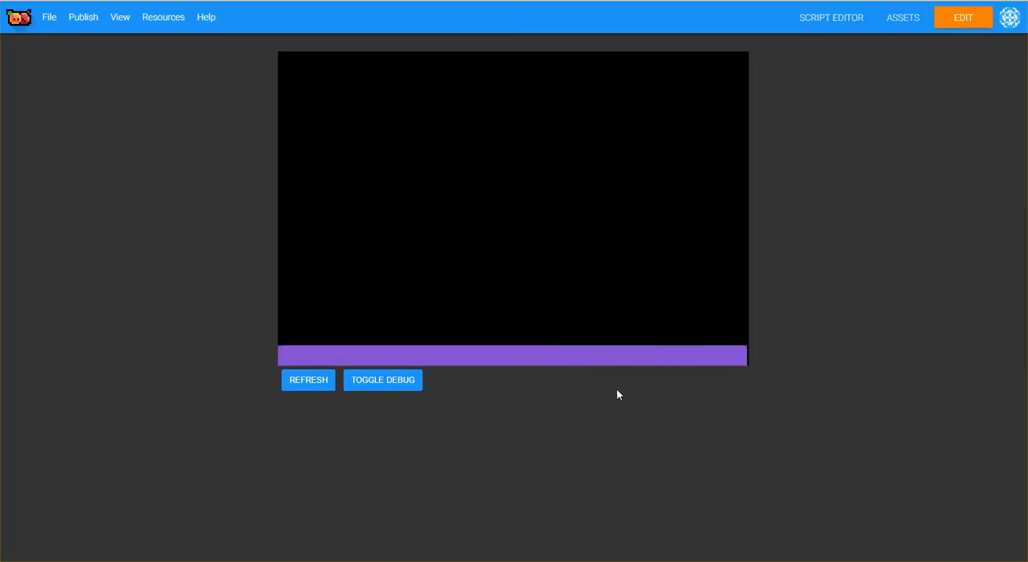
left_click(308, 379)
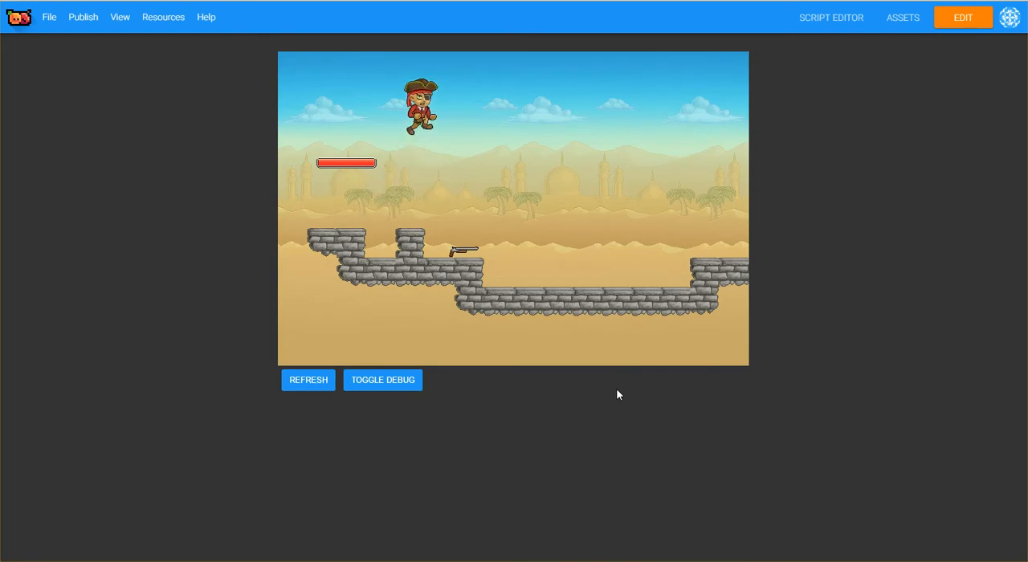